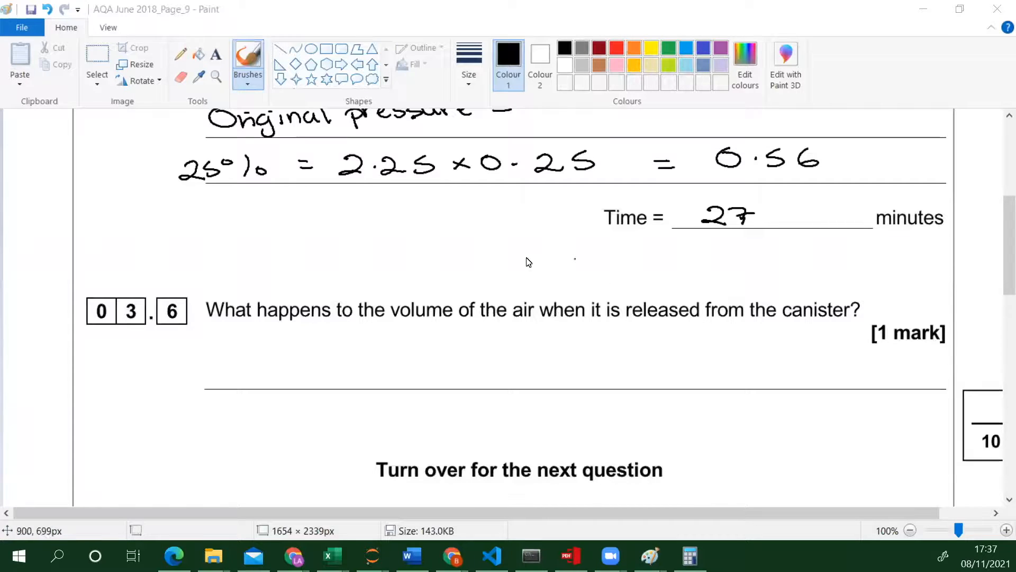
mouse_move(445, 272)
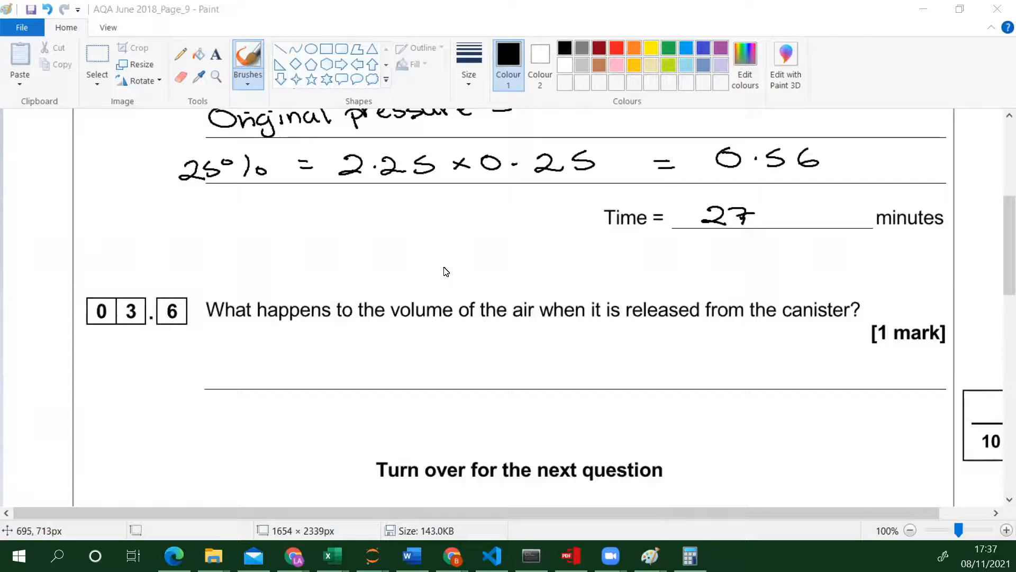
mouse_move(452, 274)
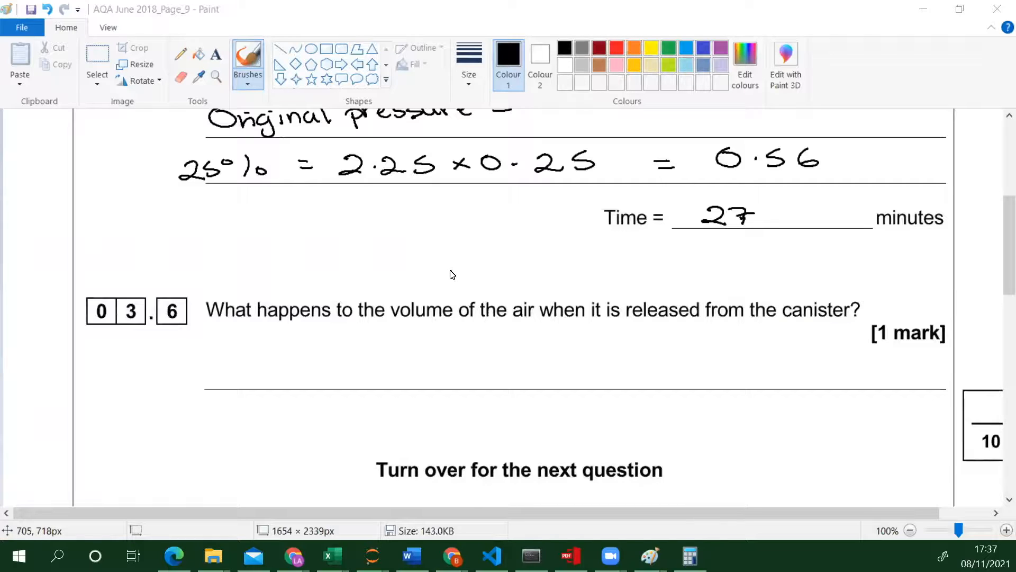
Step: Scroll through exam page 10 to bring question 04.1's answer boxes into view
scroll(up, 3)
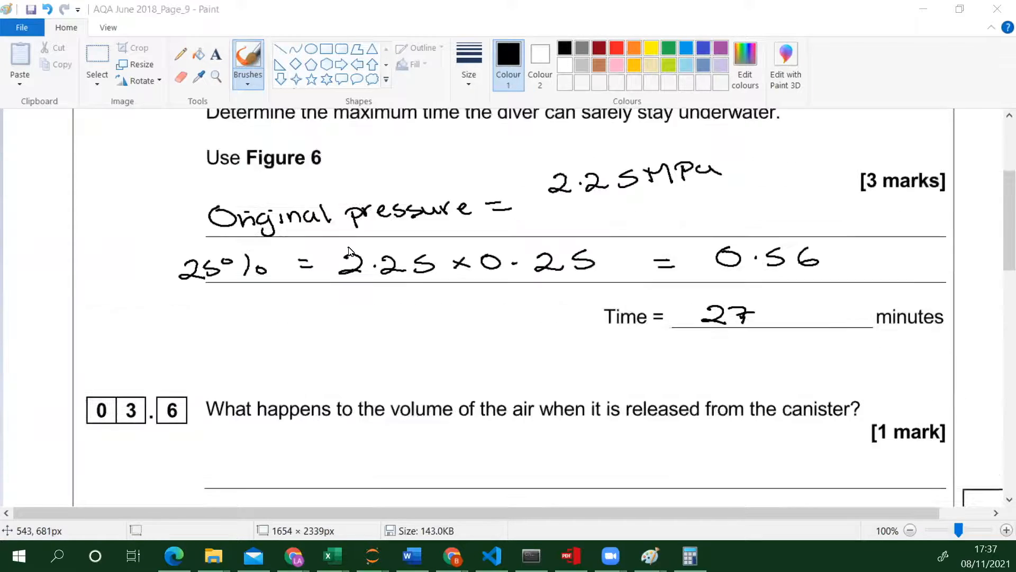
mouse_move(193, 282)
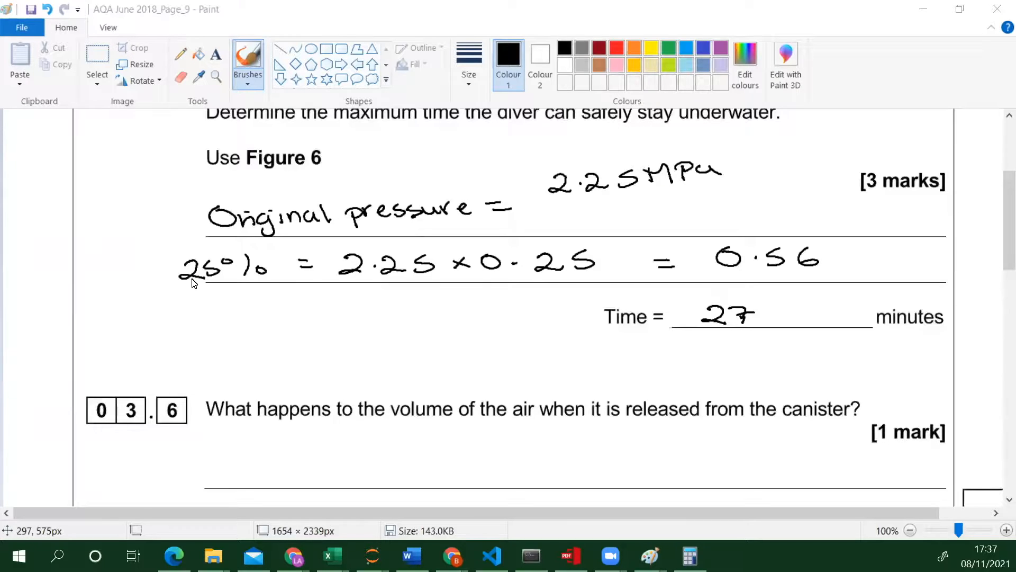
scroll(down, 3)
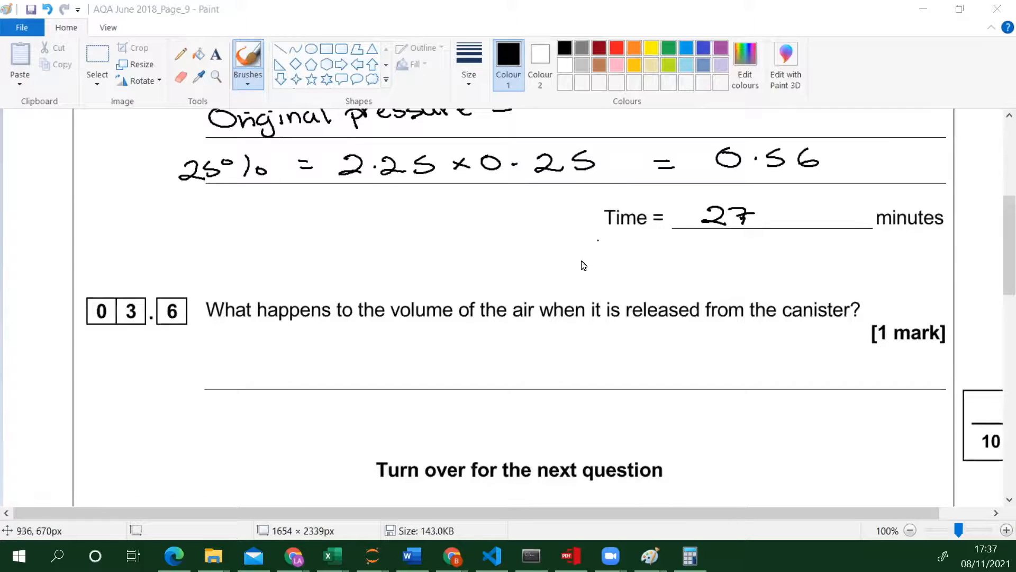
mouse_move(287, 361)
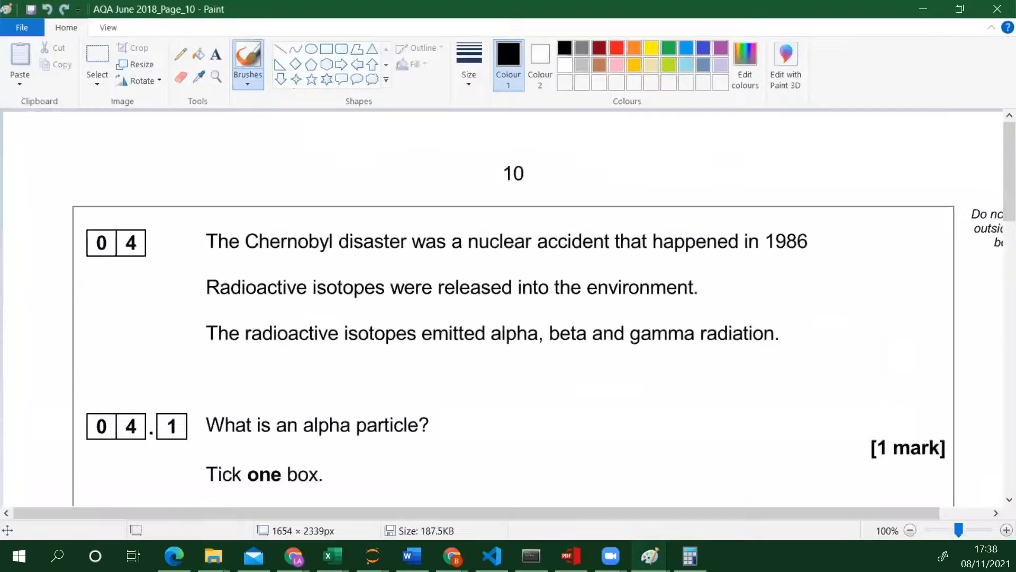
mouse_move(465, 223)
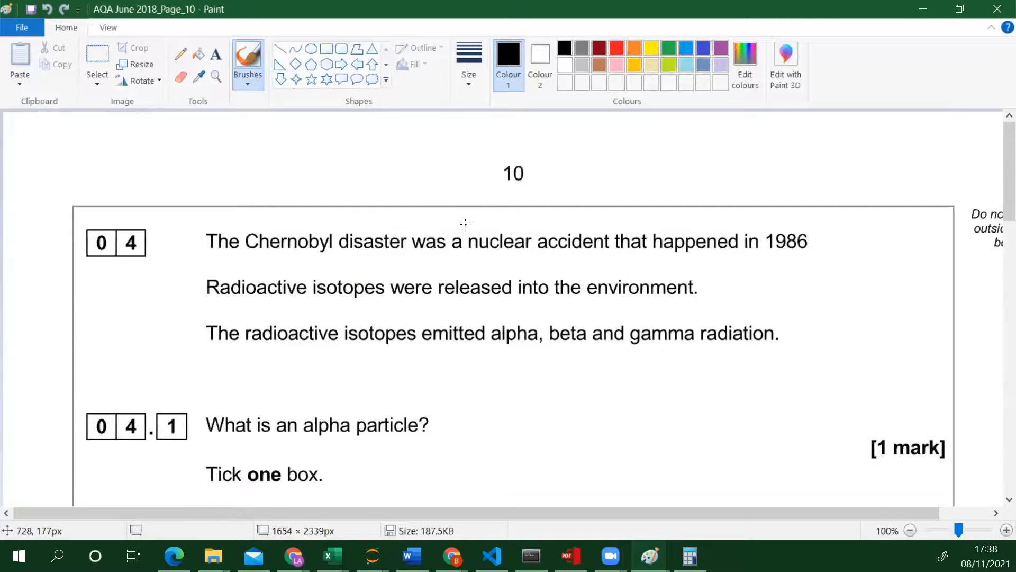
mouse_move(461, 220)
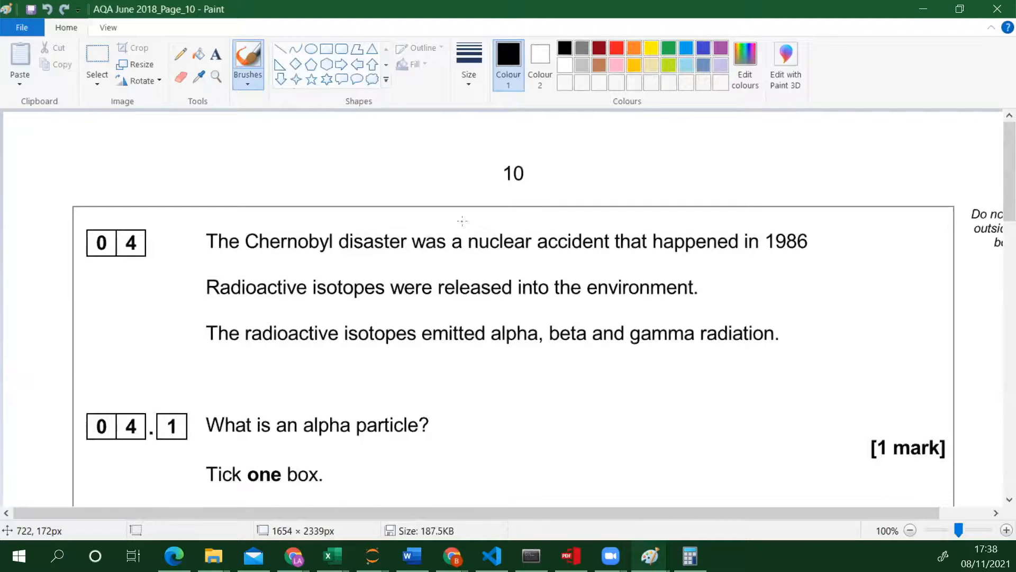
scroll(down, 3)
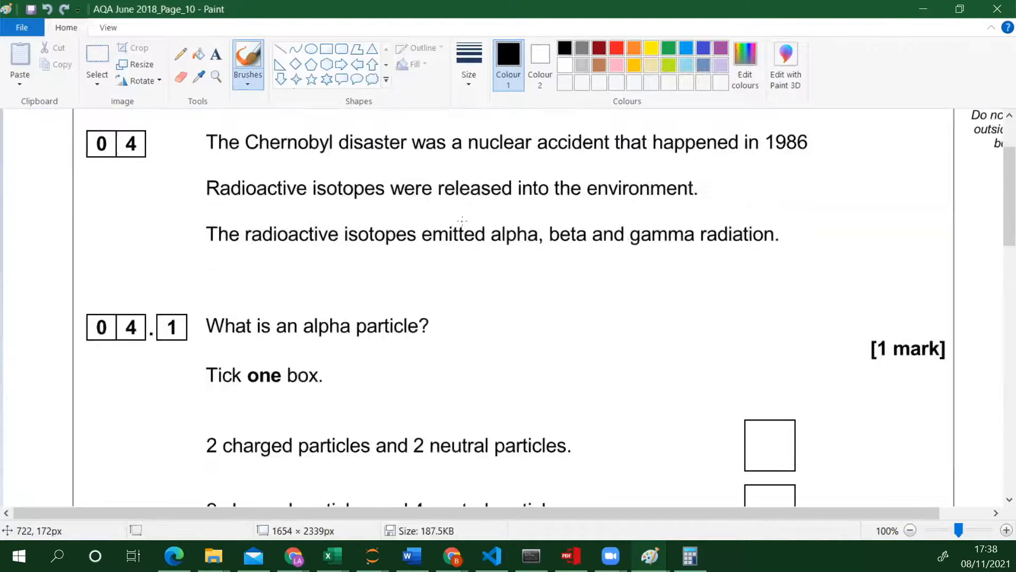
scroll(up, 3)
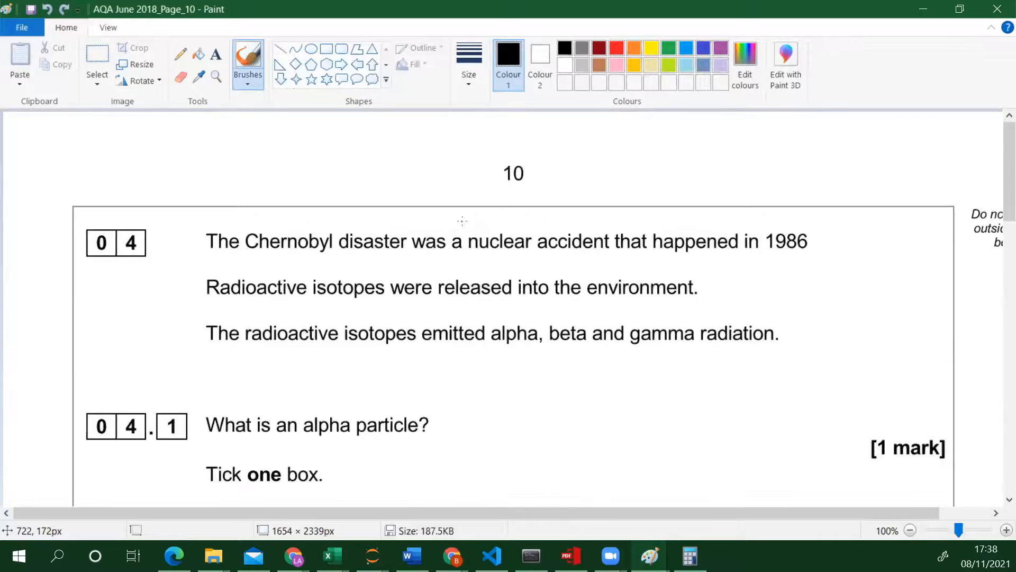
mouse_move(441, 29)
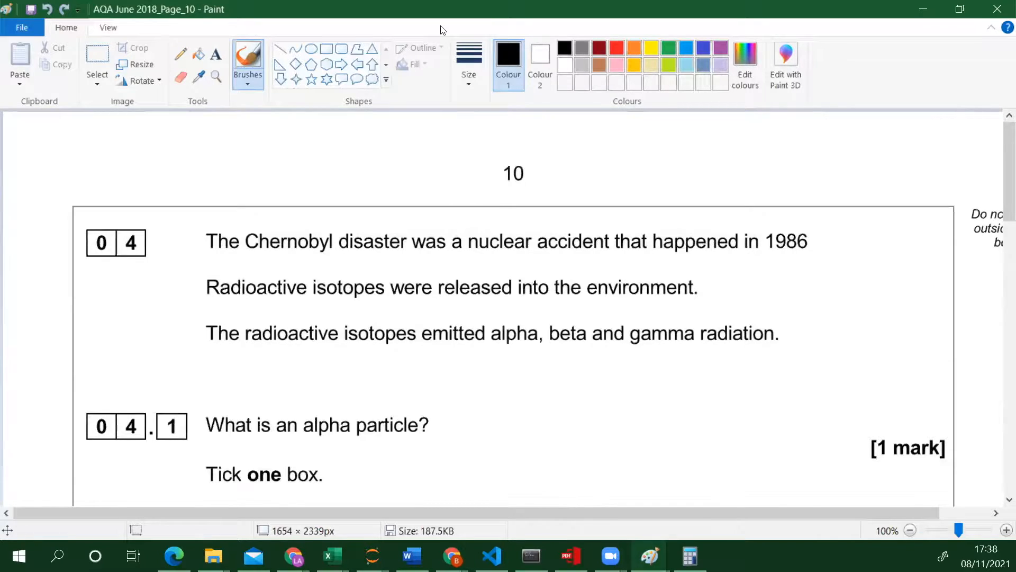
mouse_move(447, 312)
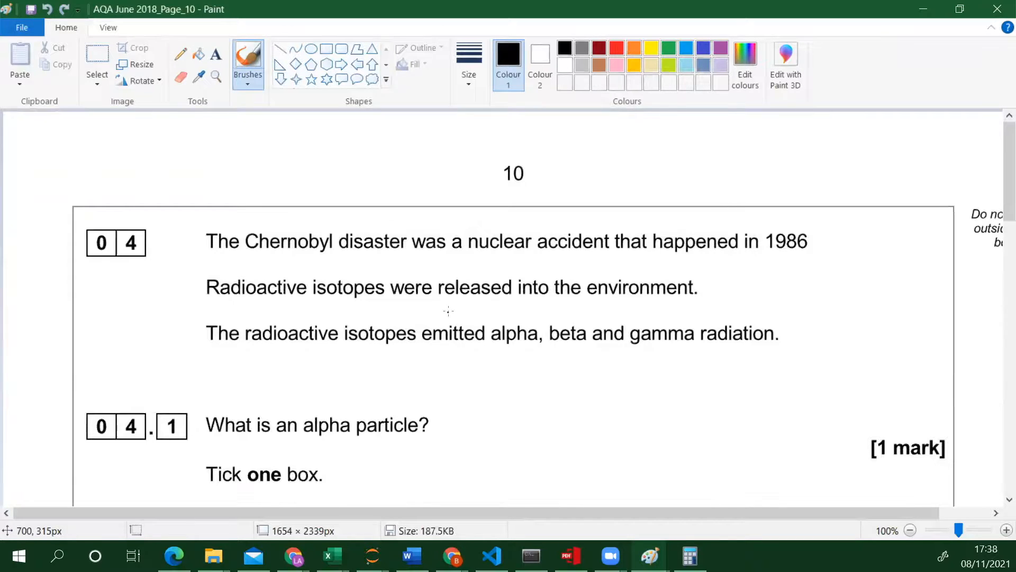
scroll(down, 3)
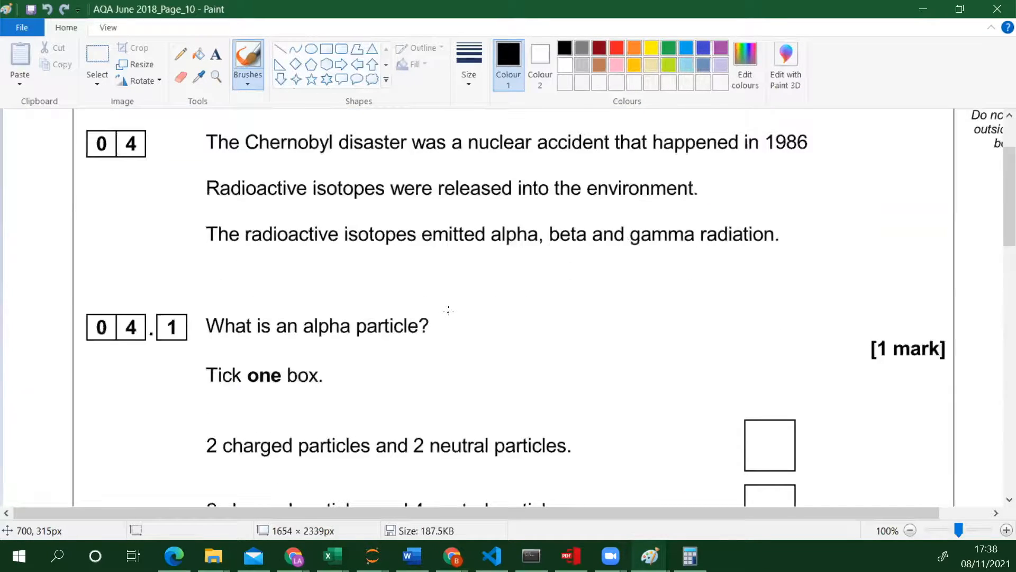
scroll(down, 3)
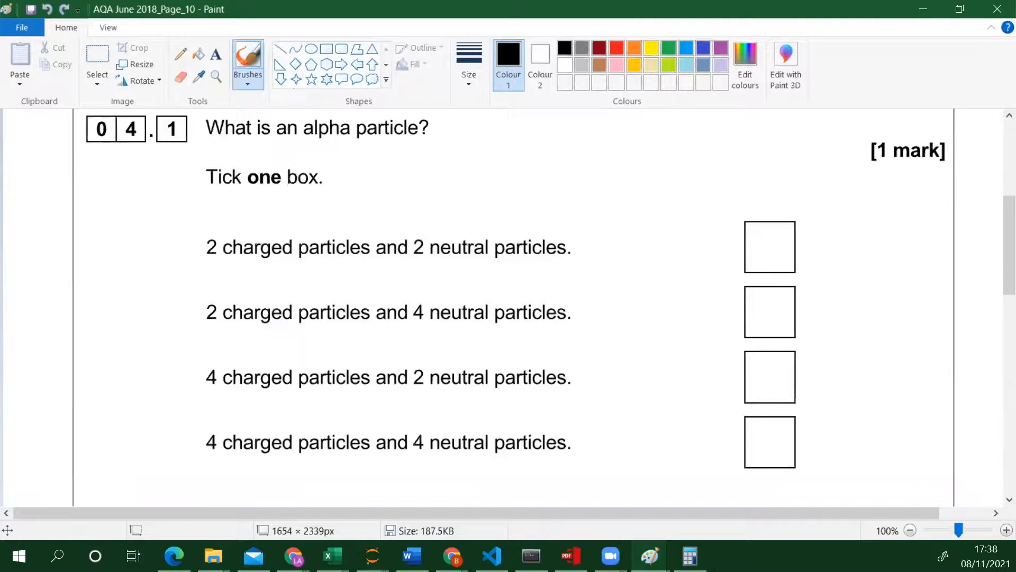
mouse_move(413, 194)
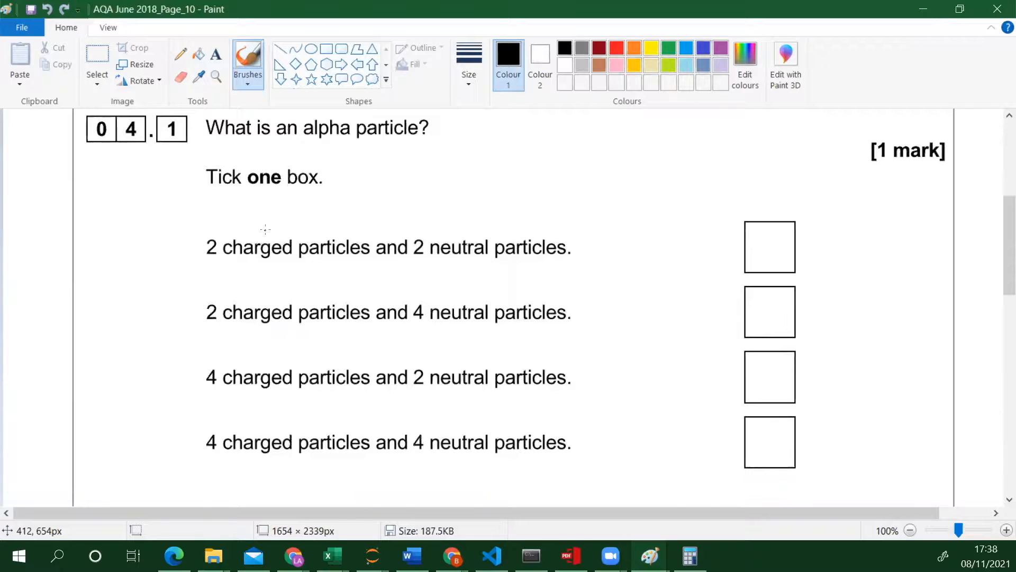
mouse_move(251, 262)
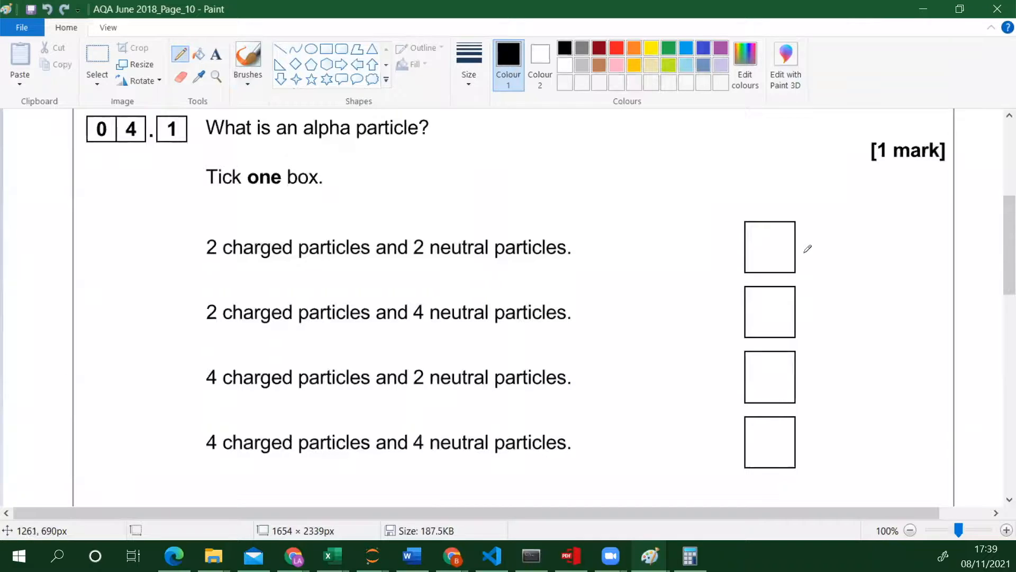
mouse_move(781, 270)
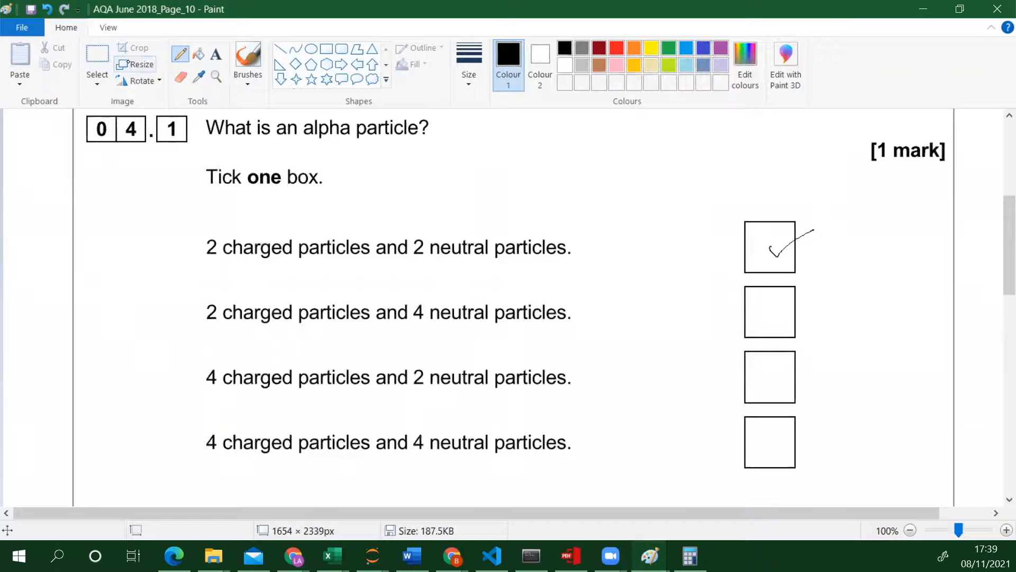
scroll(down, 3)
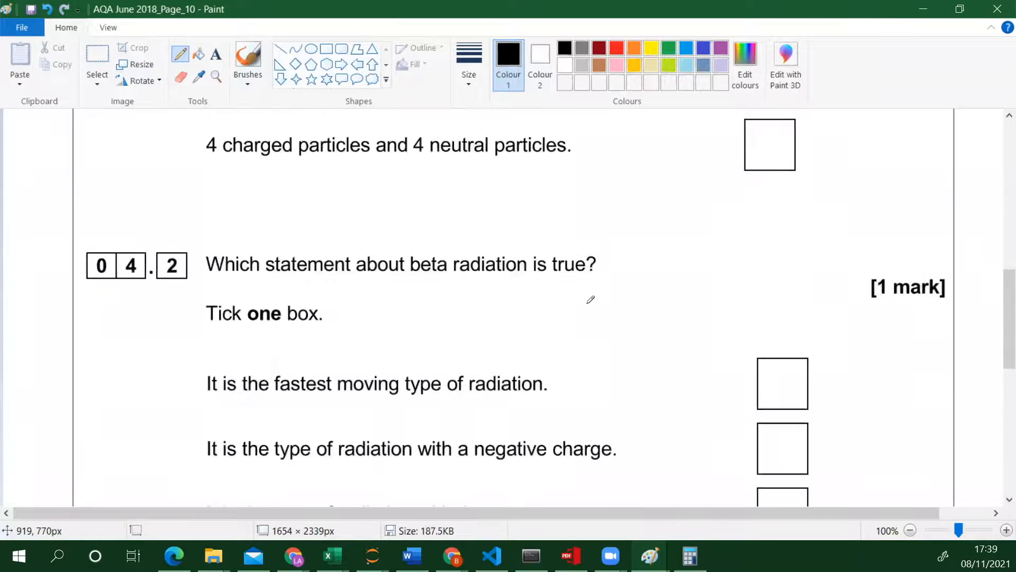
scroll(down, 3)
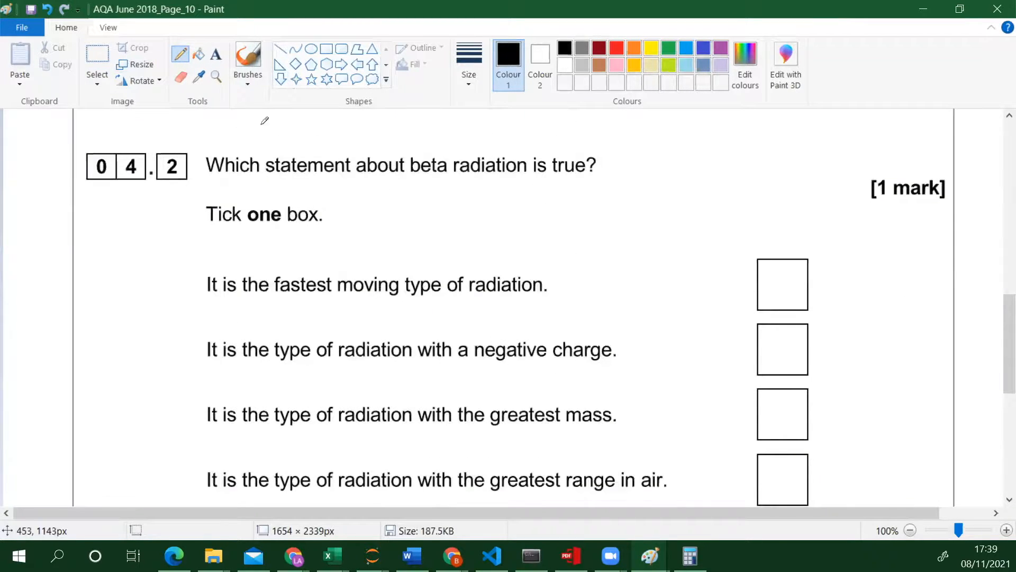
mouse_move(244, 171)
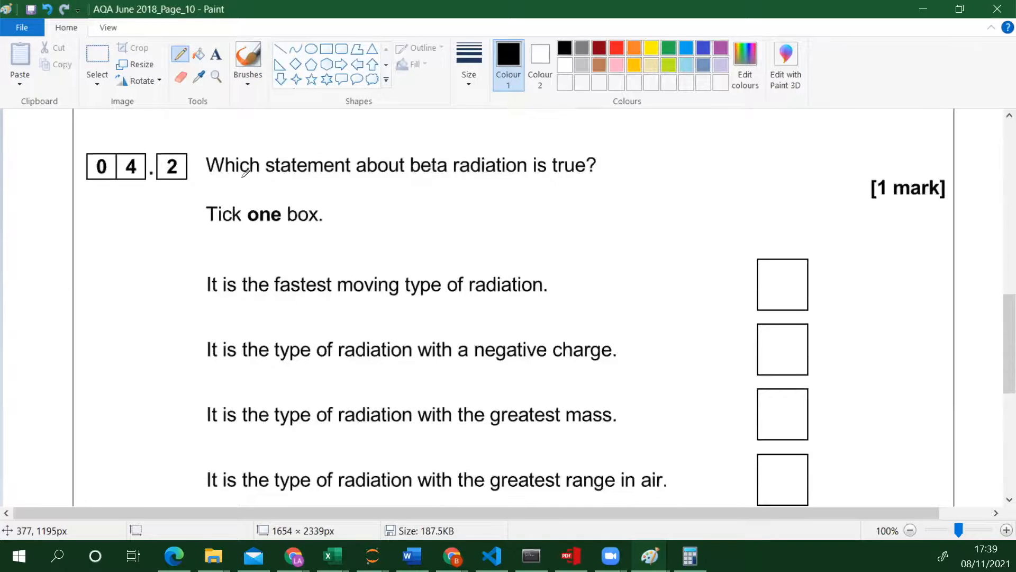
mouse_move(265, 209)
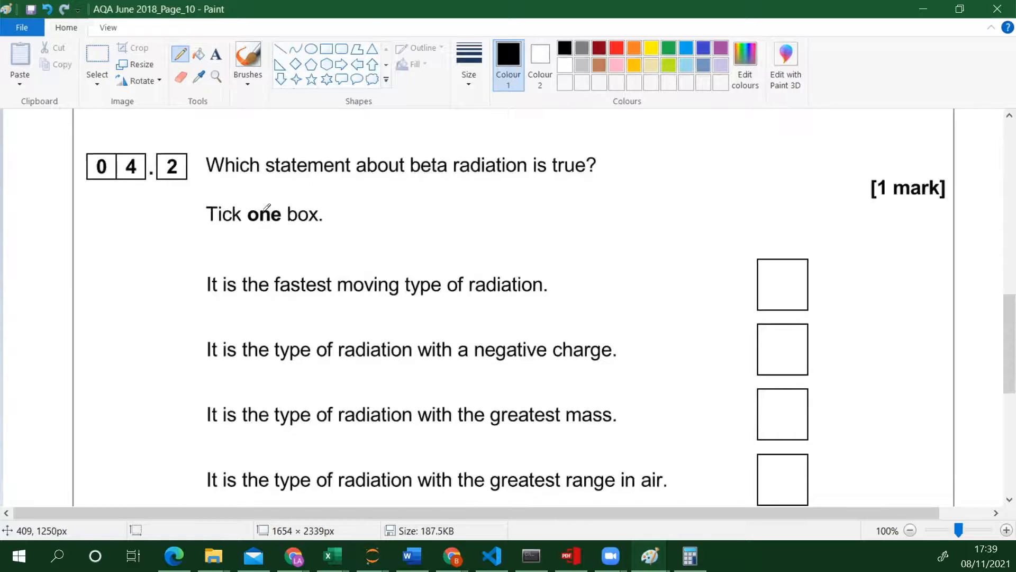
mouse_move(438, 289)
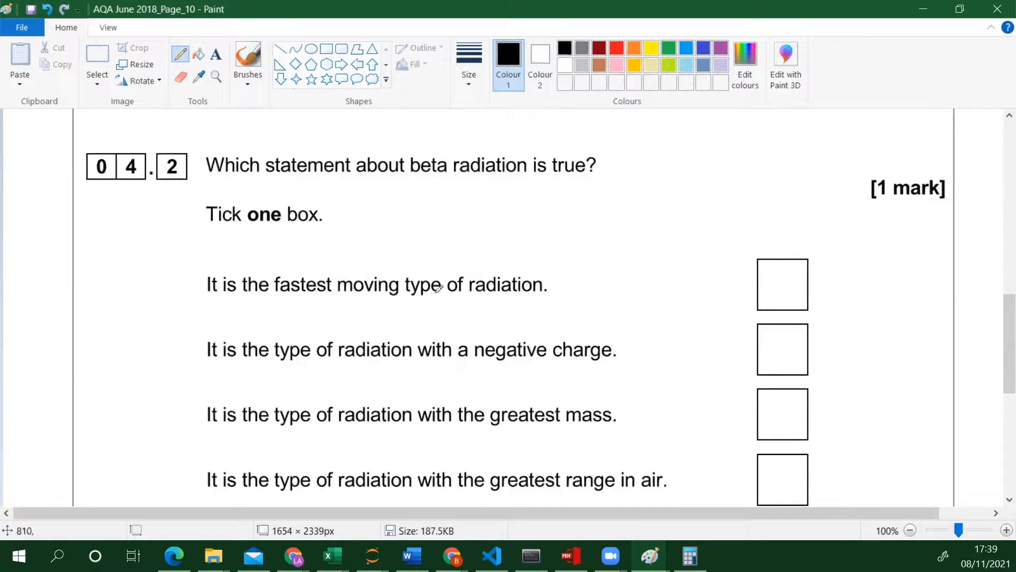
mouse_move(369, 311)
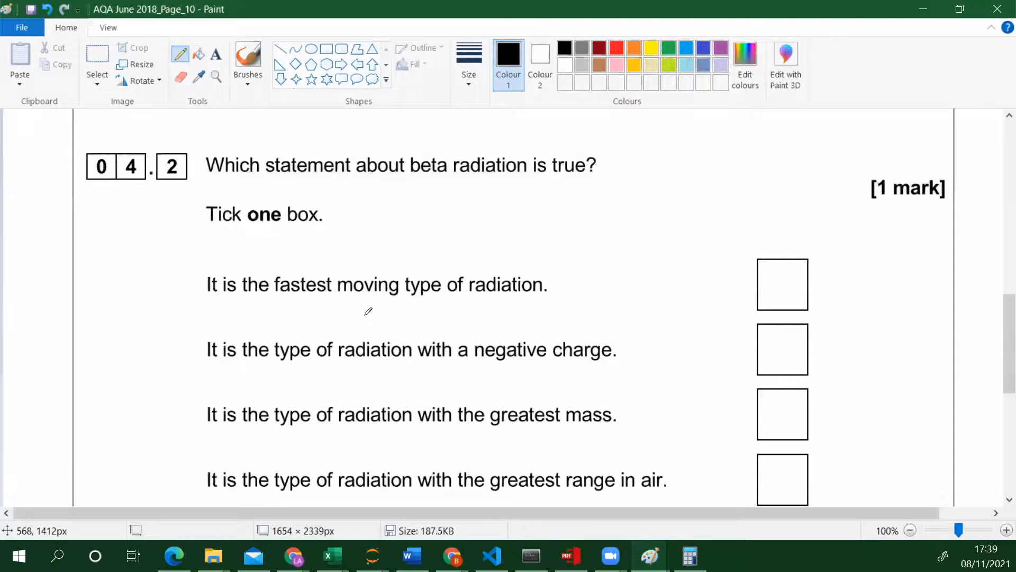
mouse_move(305, 400)
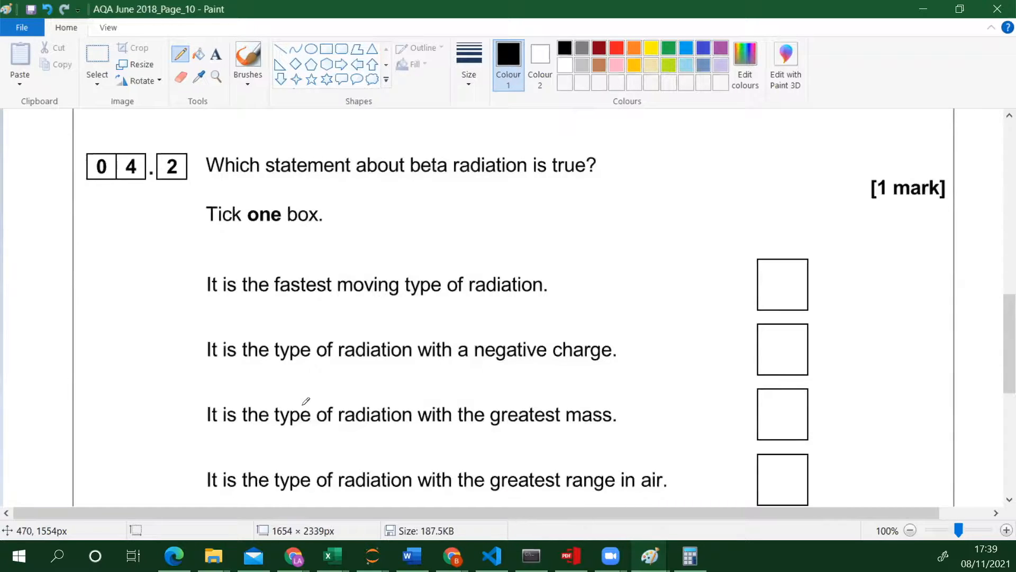
mouse_move(306, 393)
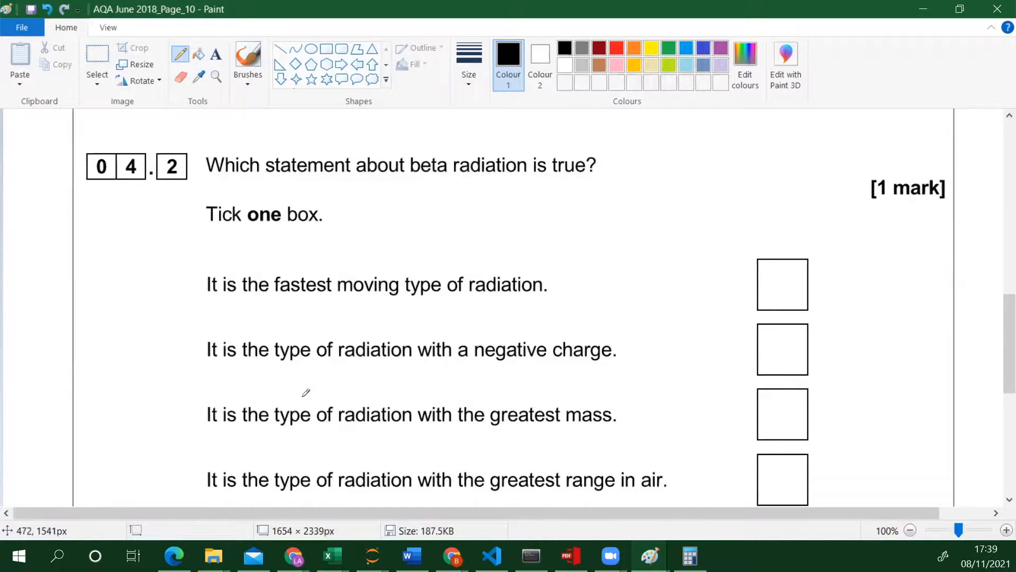
mouse_move(484, 453)
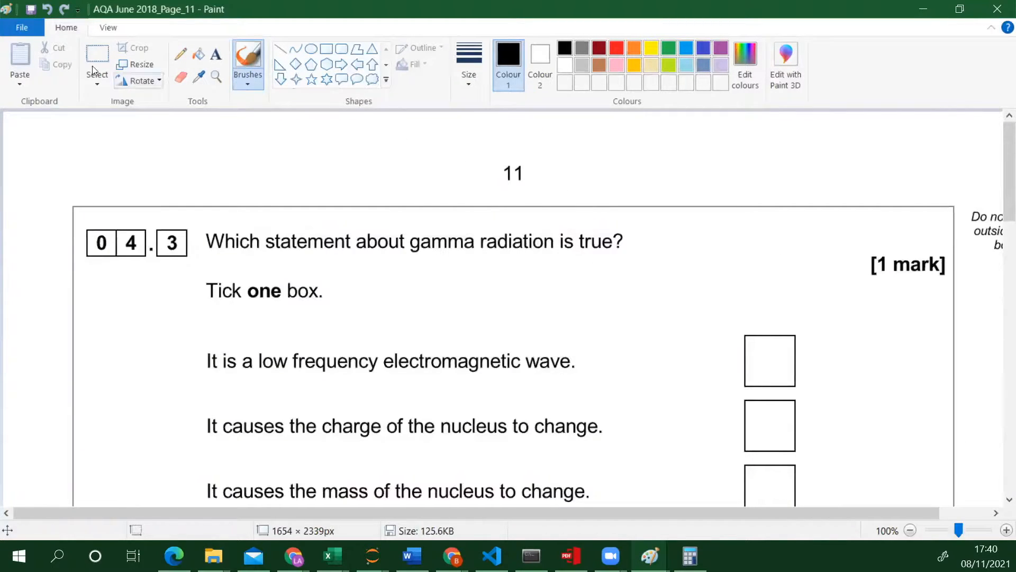
Step: Zoom out on page 11, then tick the 'It has a very long range in air' box
click(108, 27)
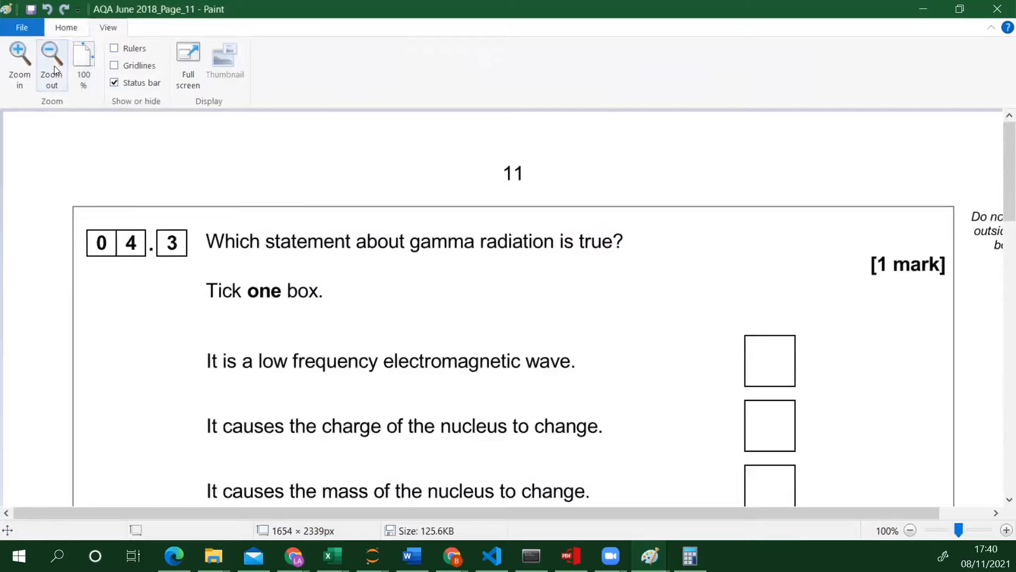
click(51, 62)
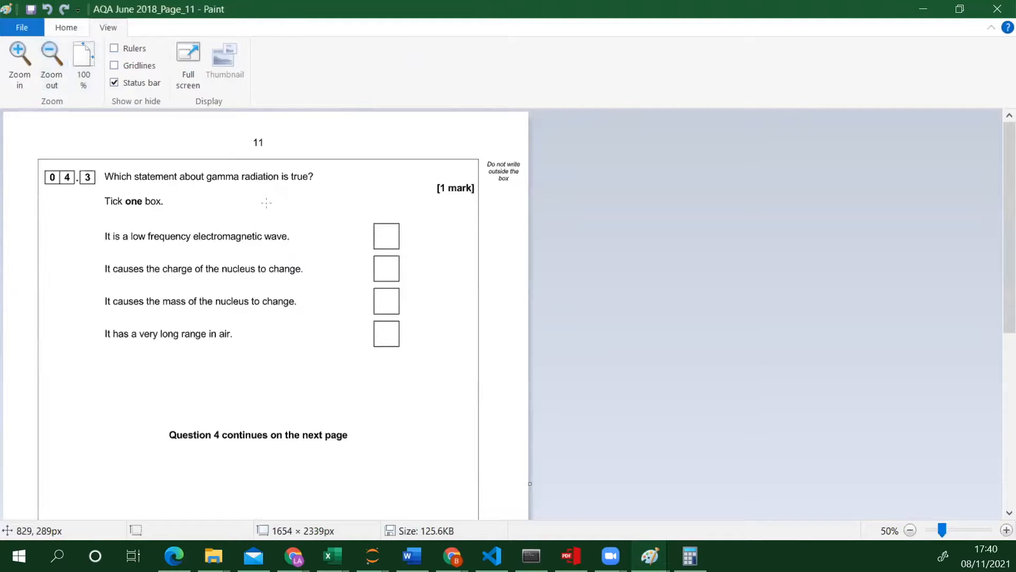
scroll(down, 3)
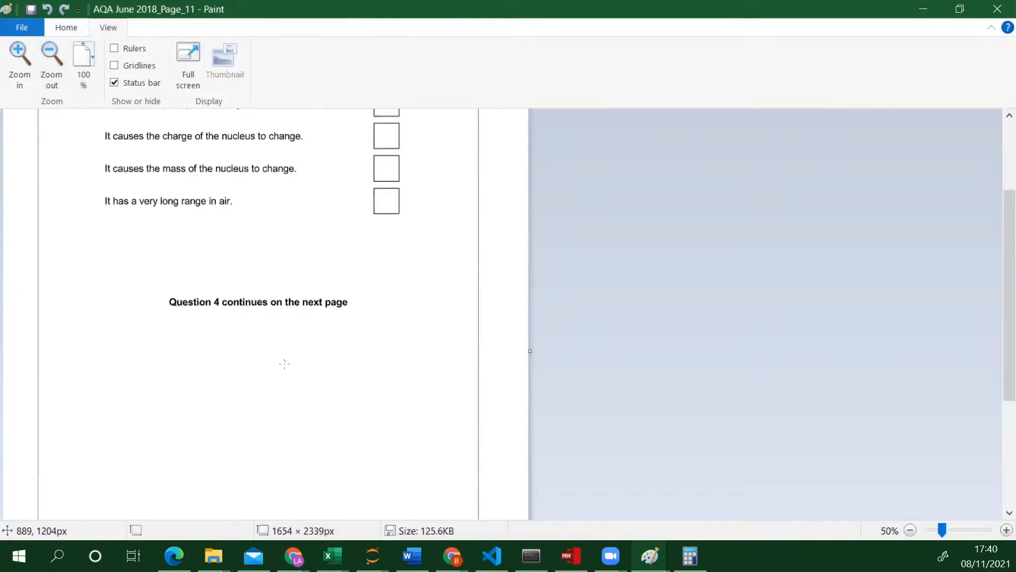
scroll(up, 3)
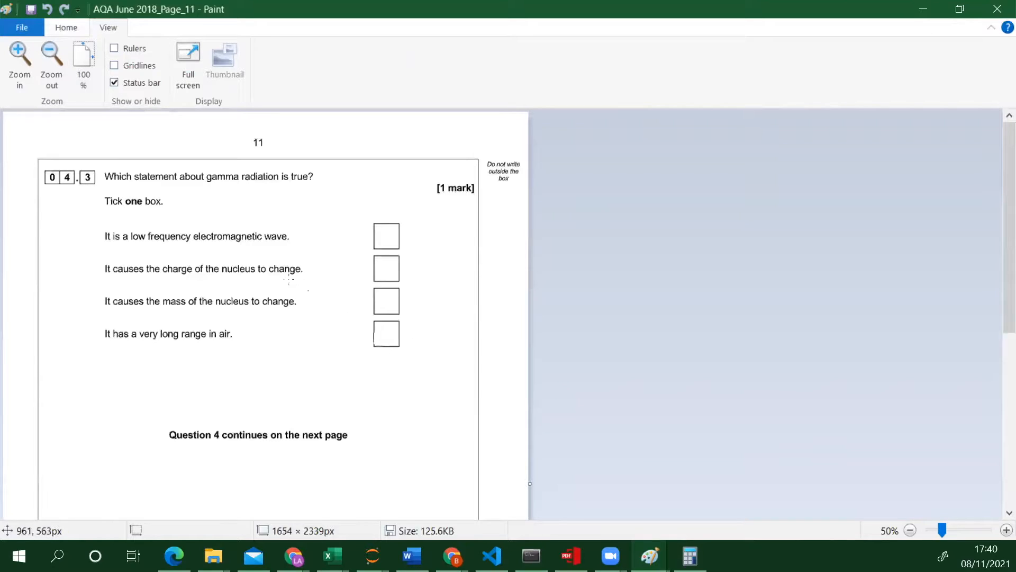
mouse_move(213, 344)
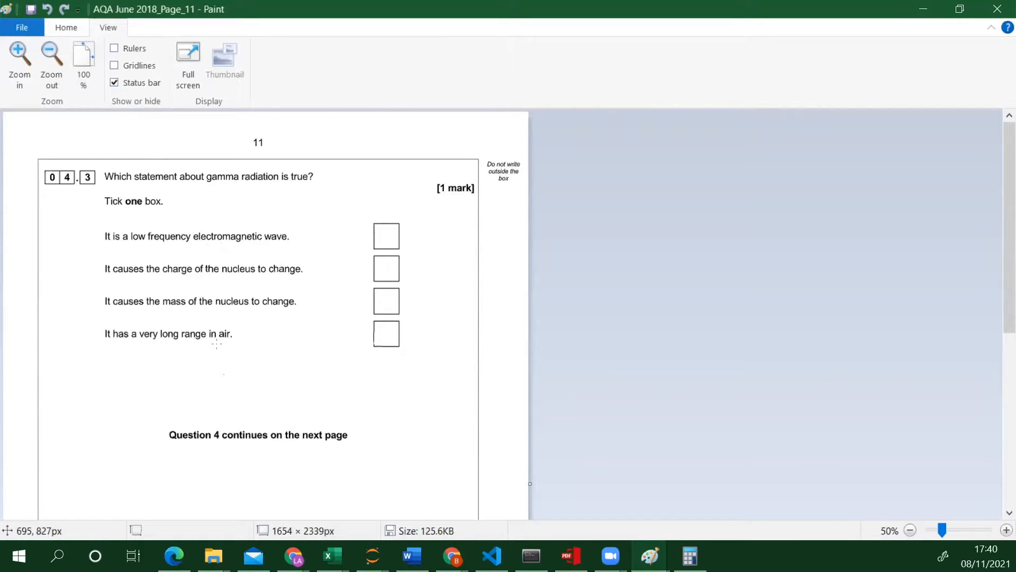
click(65, 27)
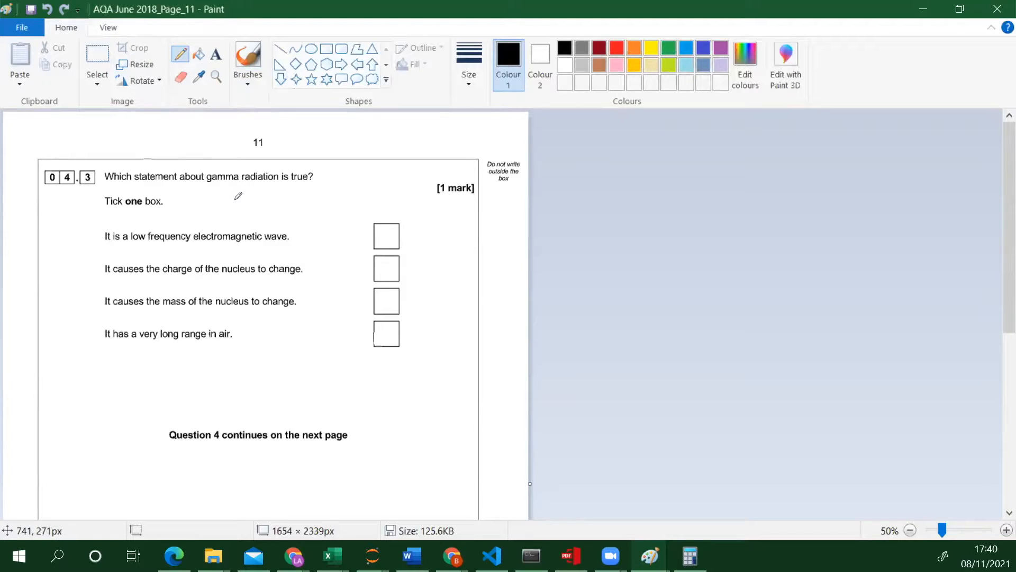
mouse_move(199, 214)
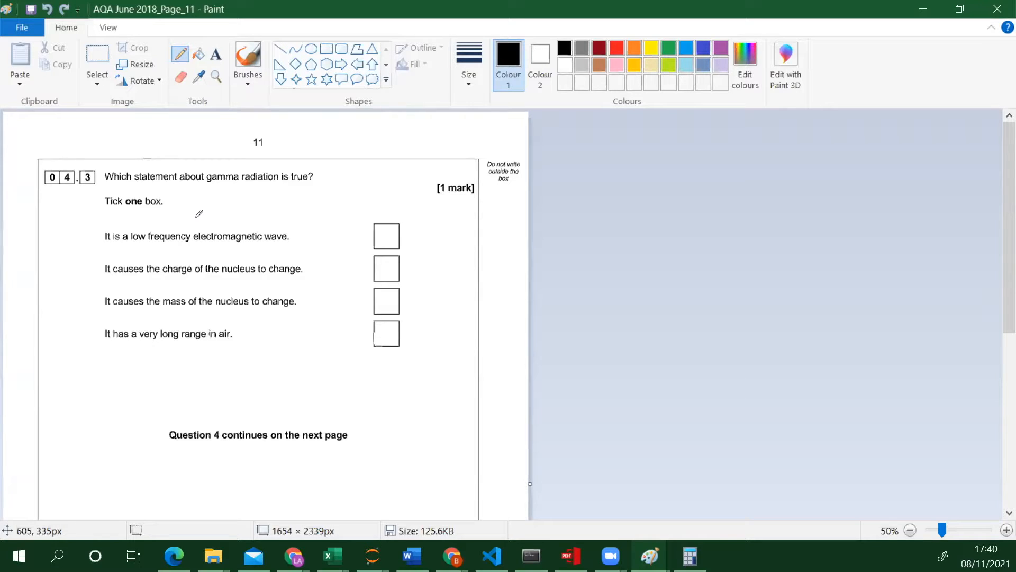
mouse_move(191, 210)
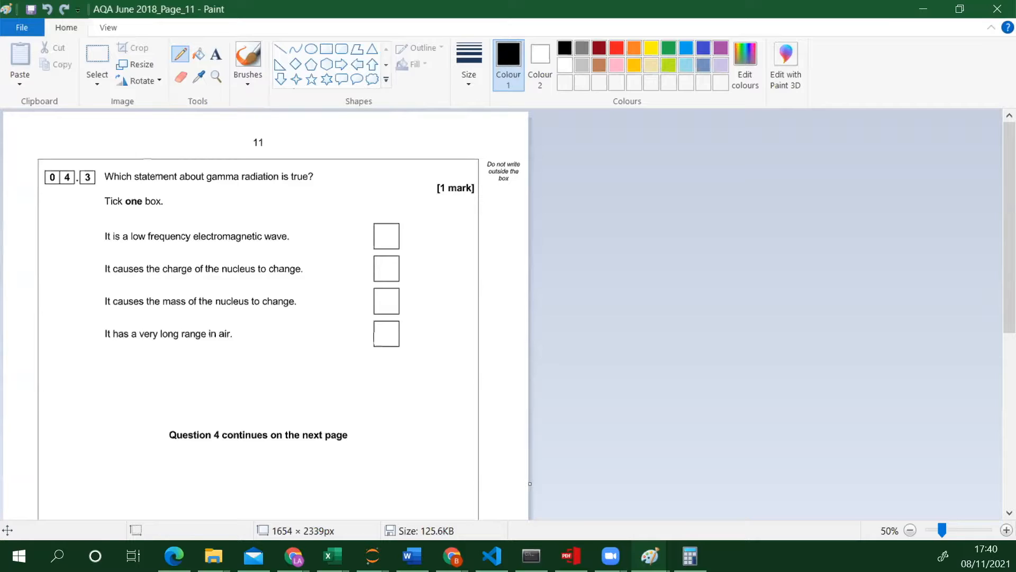
mouse_move(285, 251)
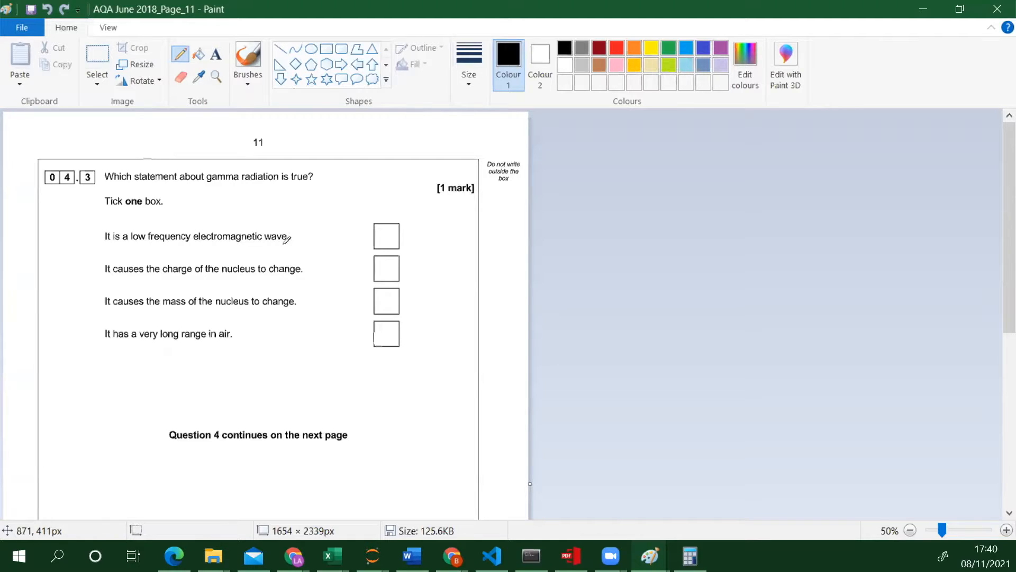
mouse_move(312, 296)
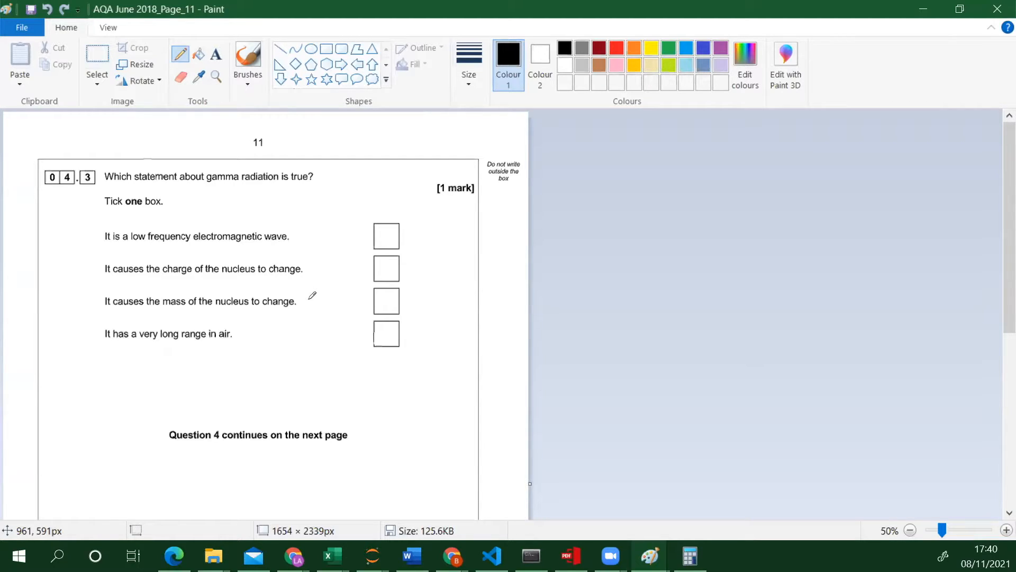
mouse_move(329, 309)
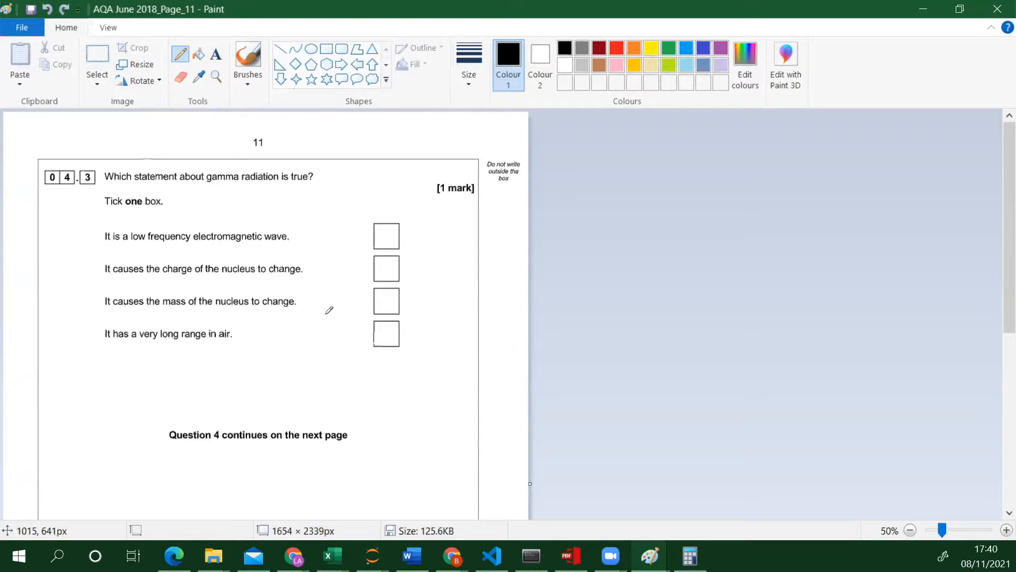
mouse_move(386, 332)
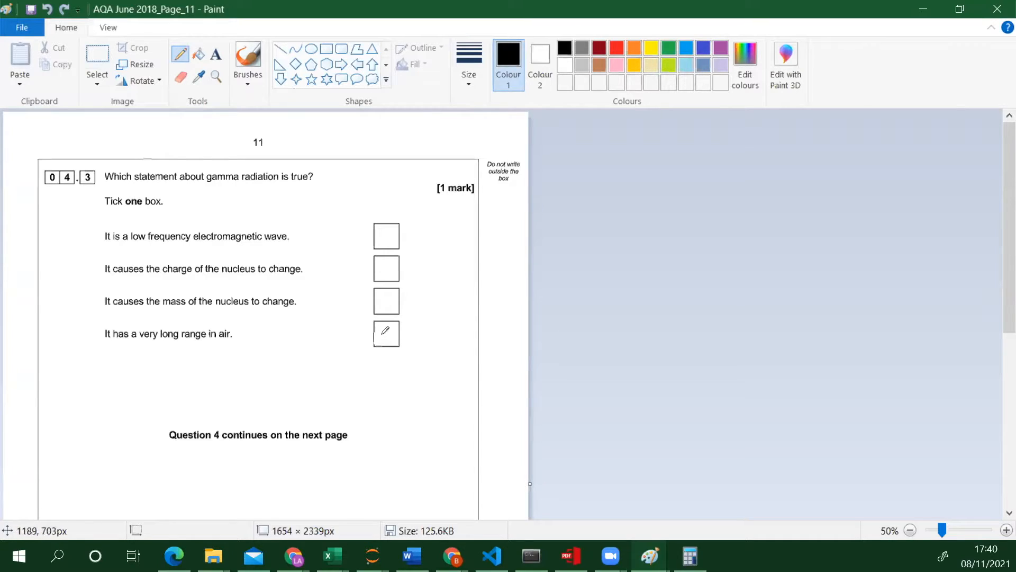
click(382, 334)
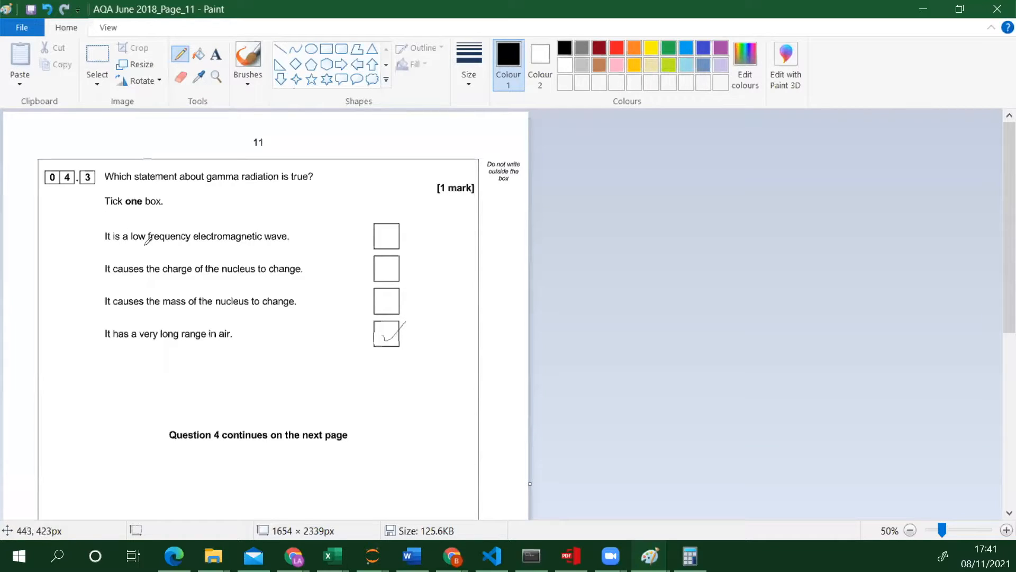
mouse_move(174, 248)
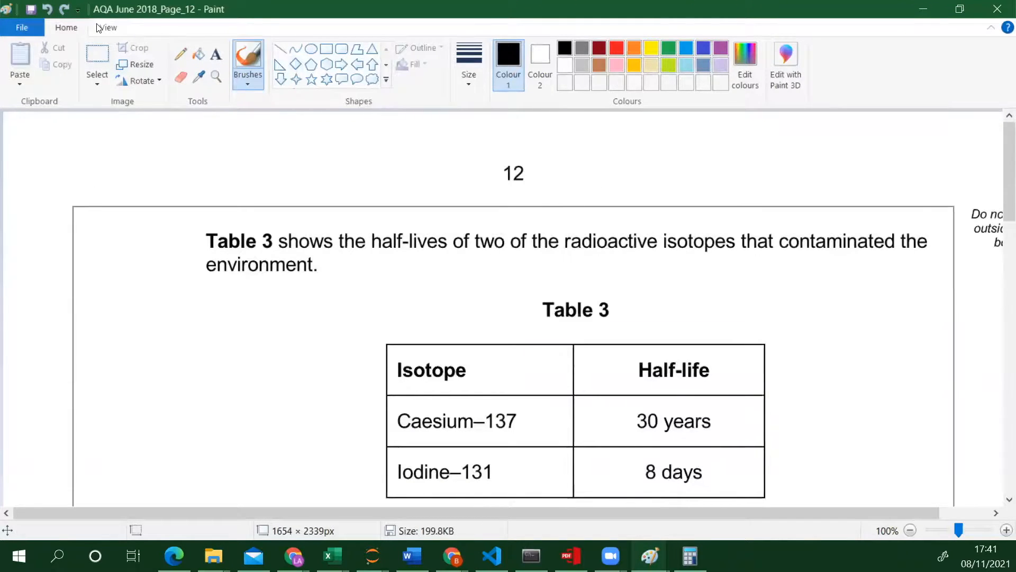
Step: Zoom page 12 out to 50% and return to the Home drawing tools
click(107, 27)
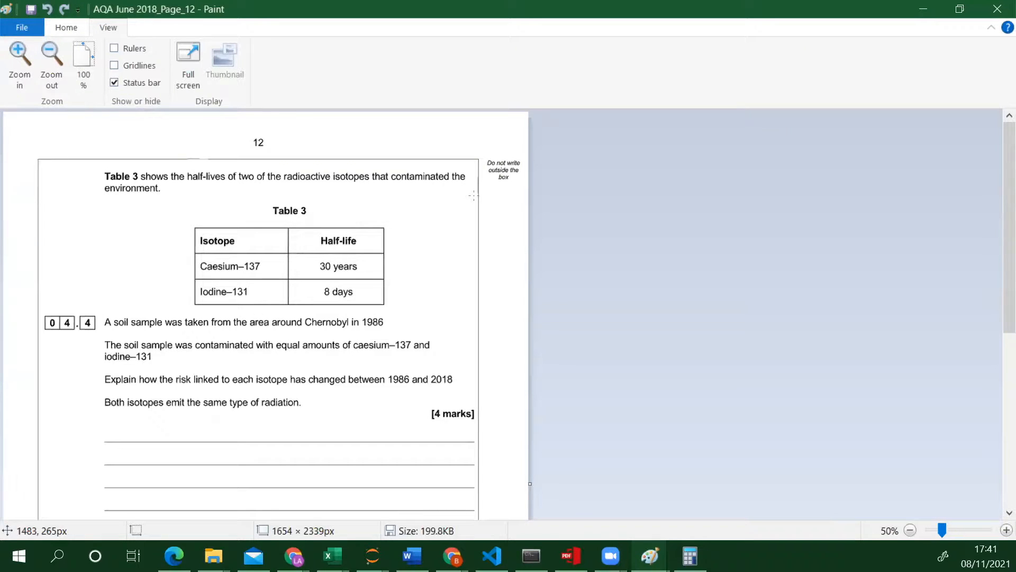
mouse_move(437, 215)
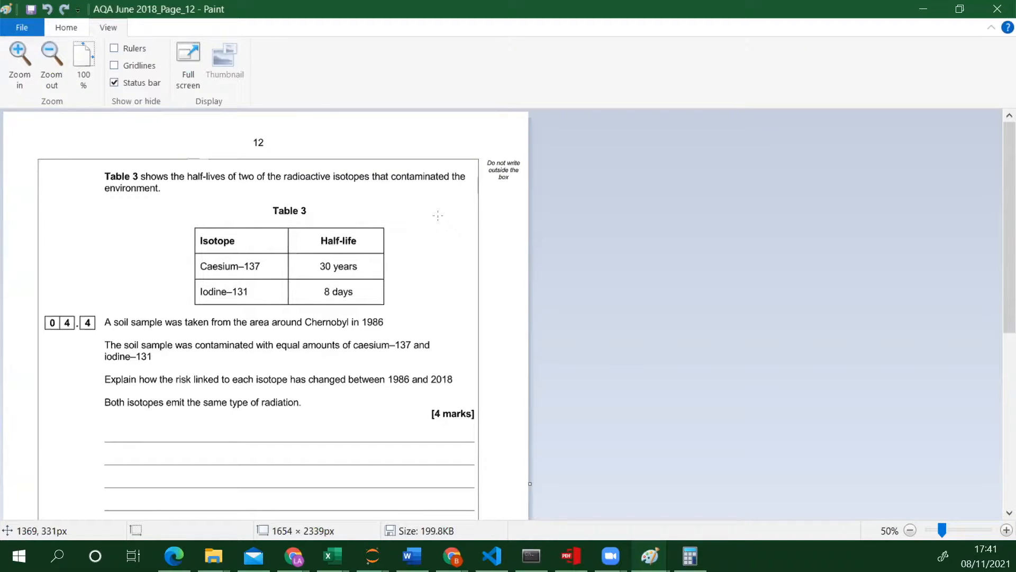
mouse_move(393, 234)
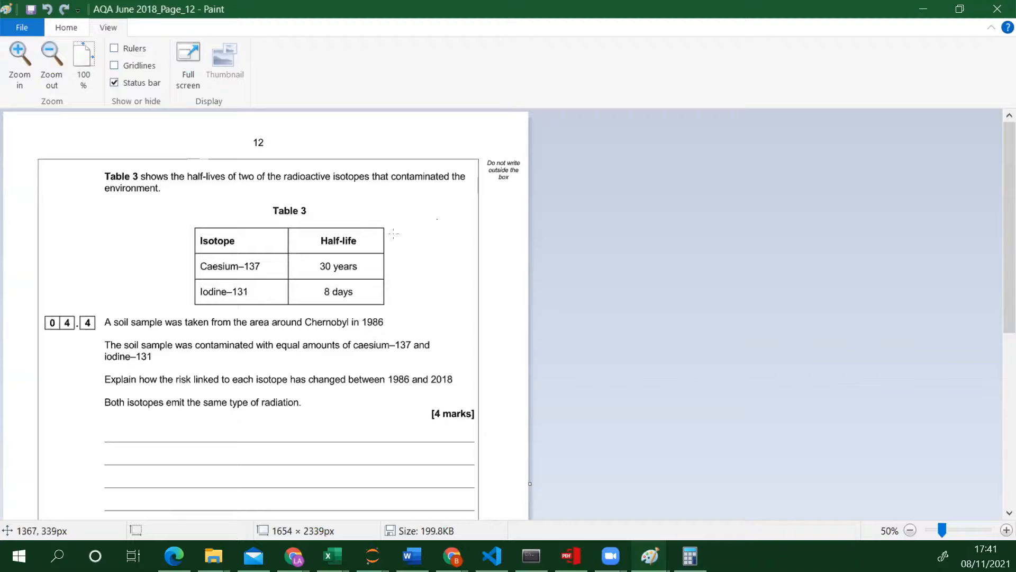
mouse_move(245, 277)
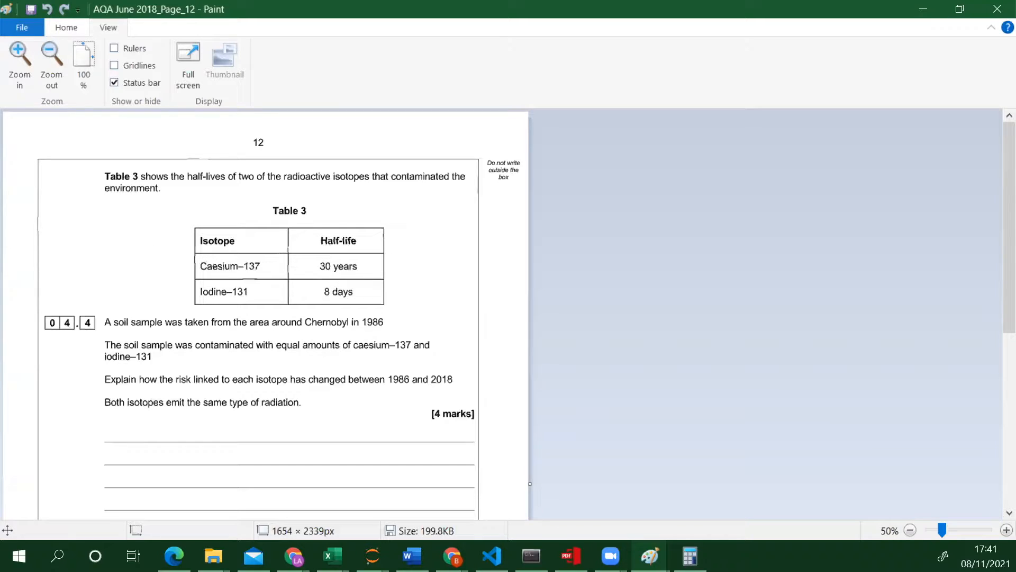
mouse_move(282, 288)
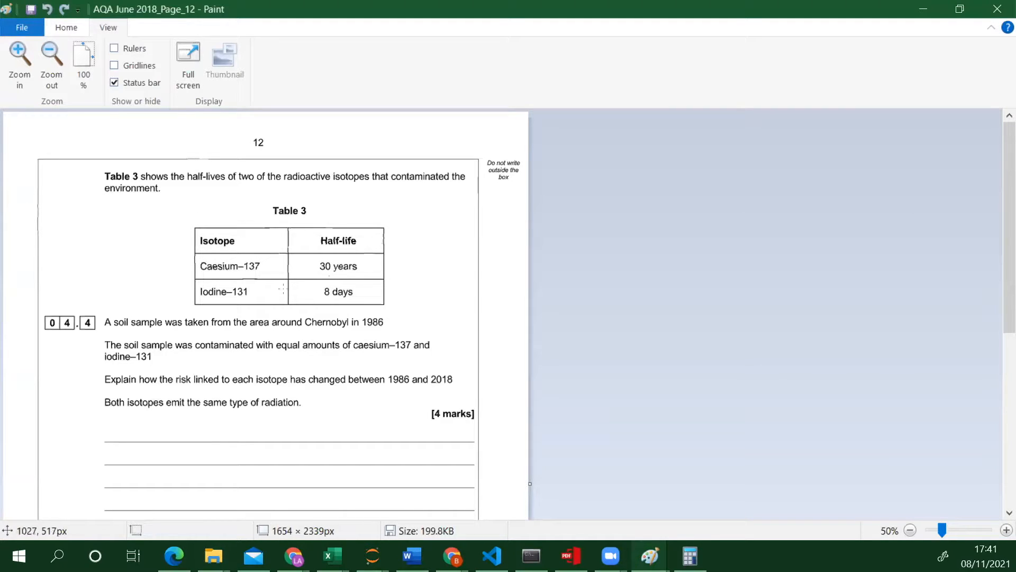
mouse_move(147, 284)
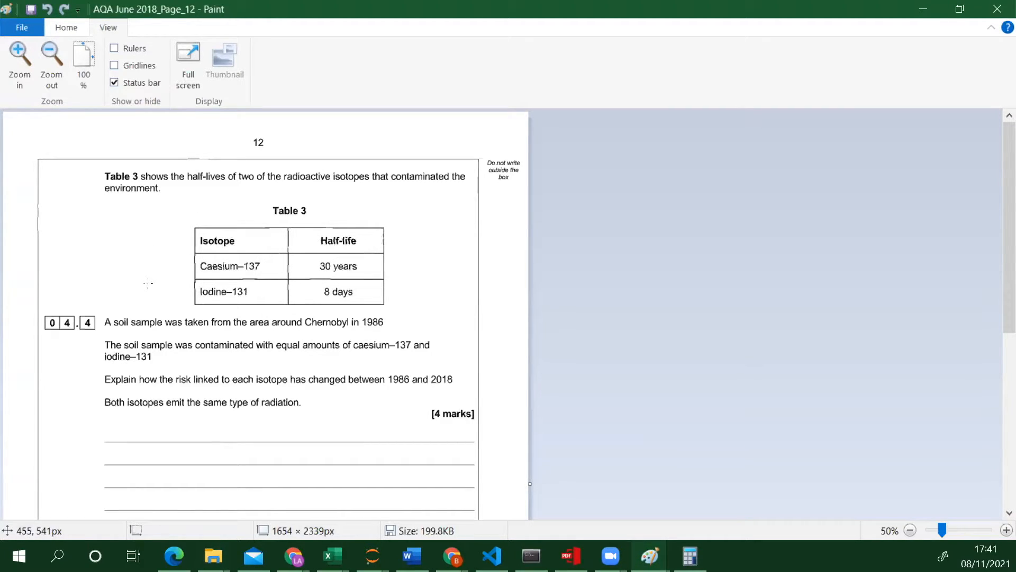
scroll(down, 3)
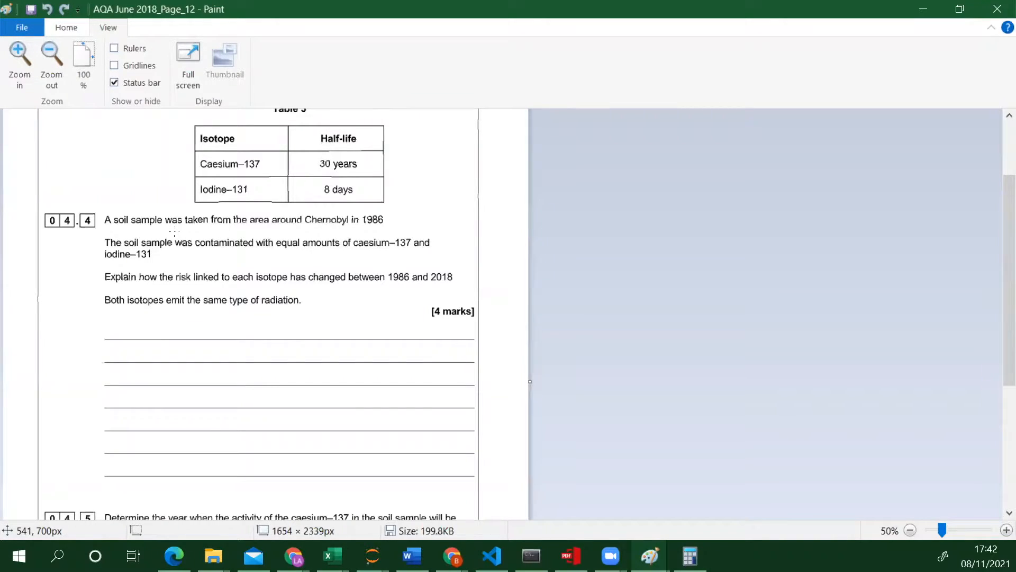
mouse_move(318, 224)
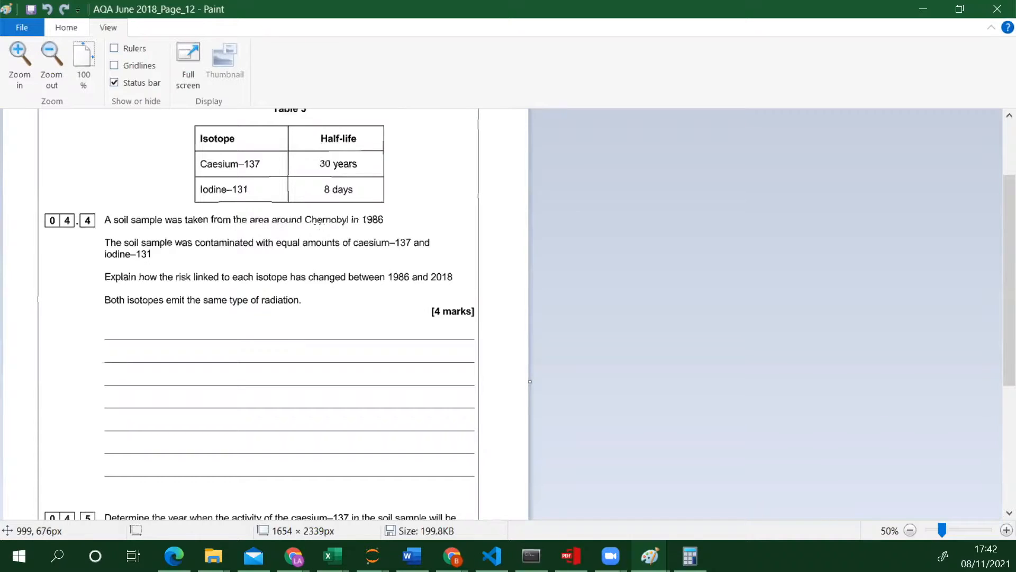
mouse_move(365, 228)
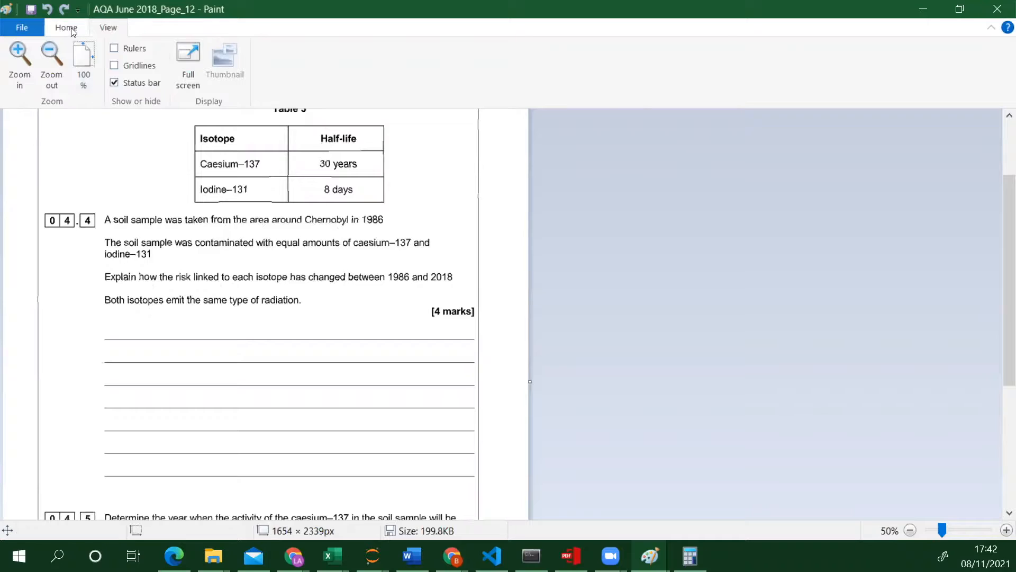
click(66, 27)
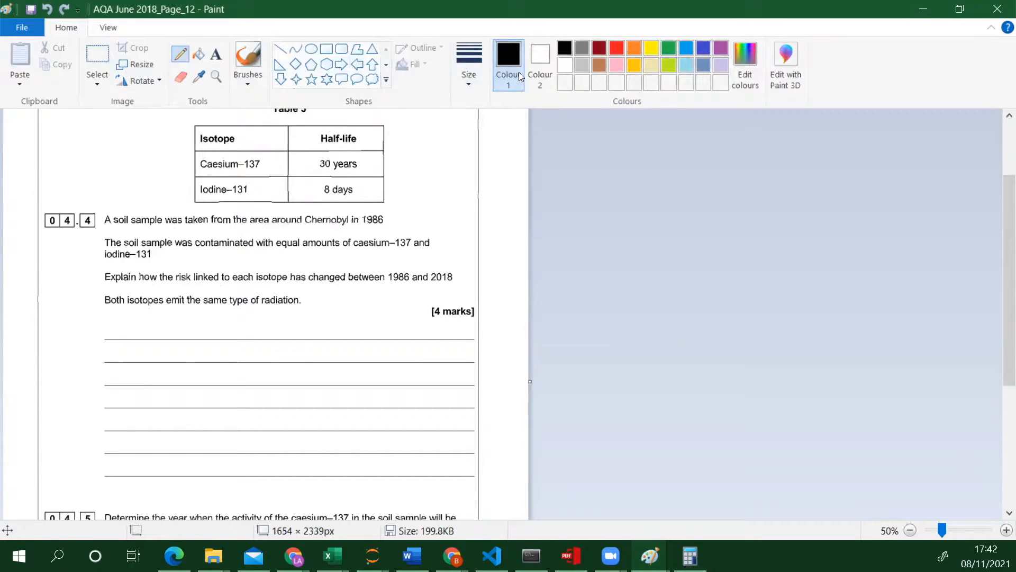
mouse_move(567, 174)
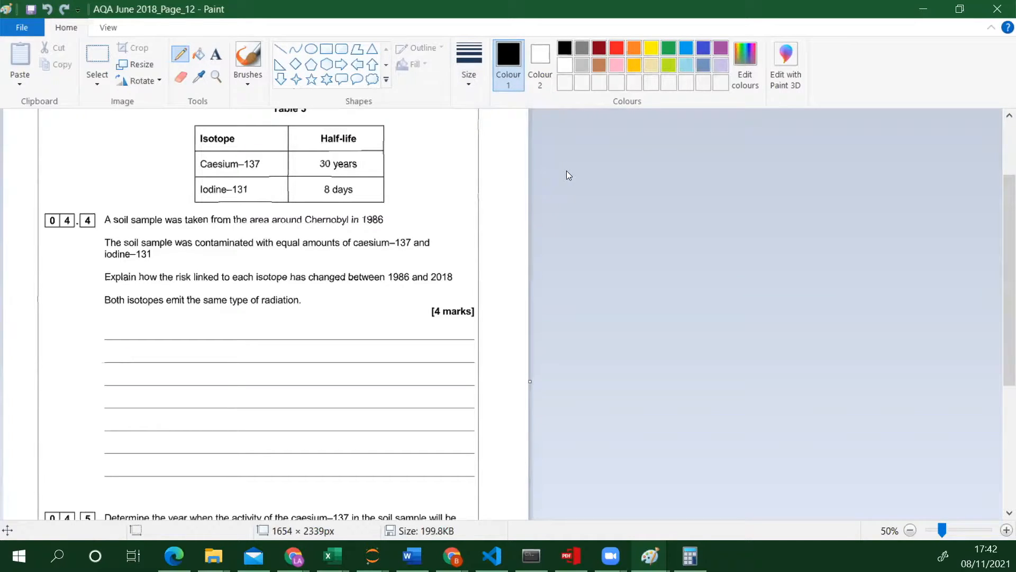
mouse_move(292, 222)
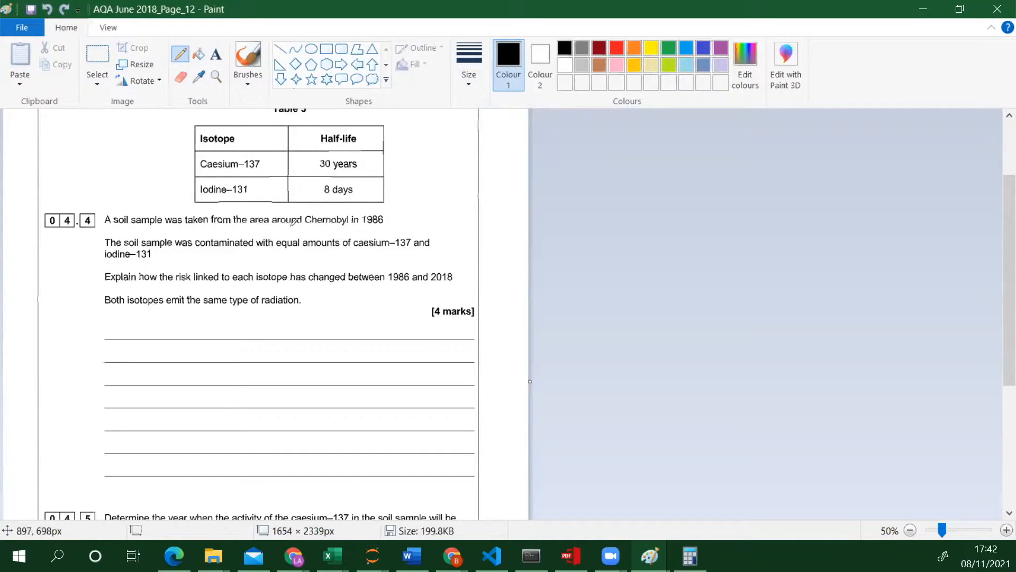
mouse_move(223, 319)
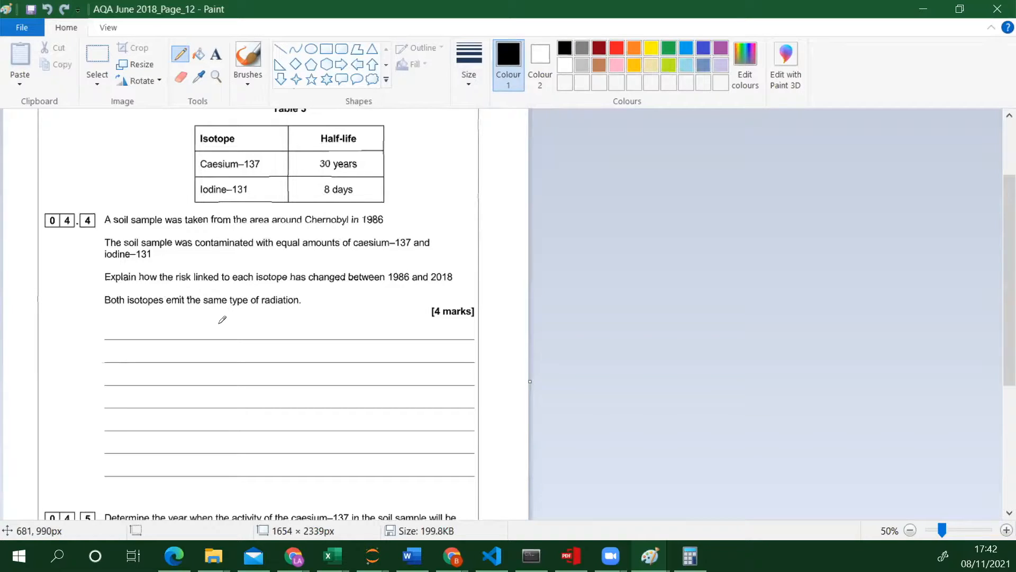
mouse_move(119, 324)
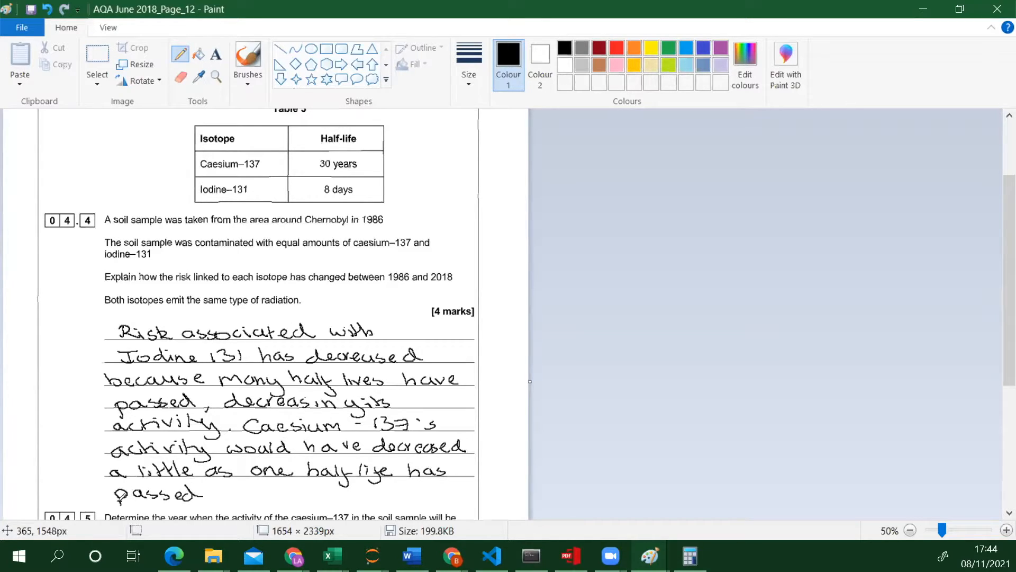
mouse_move(113, 473)
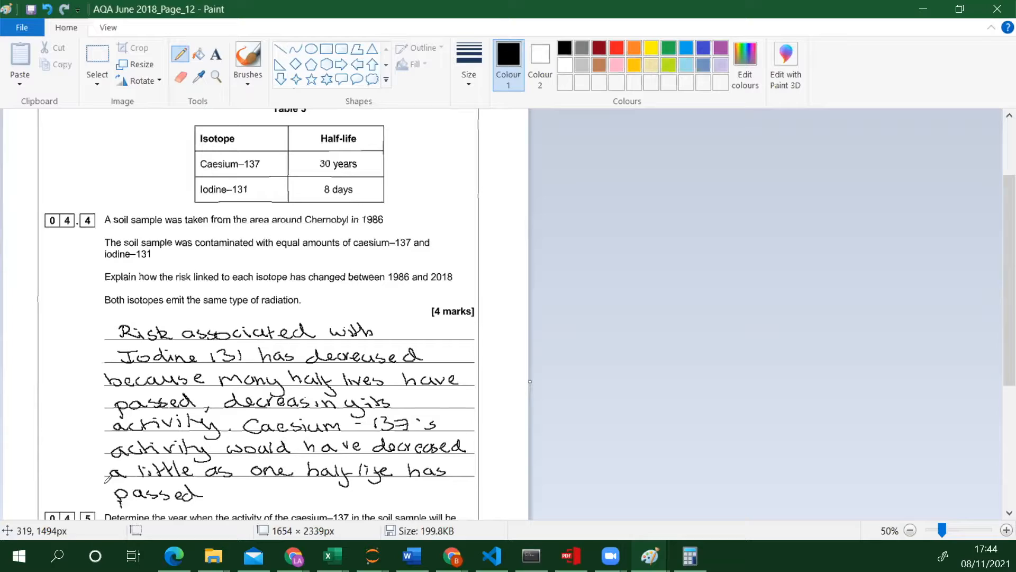
mouse_move(414, 257)
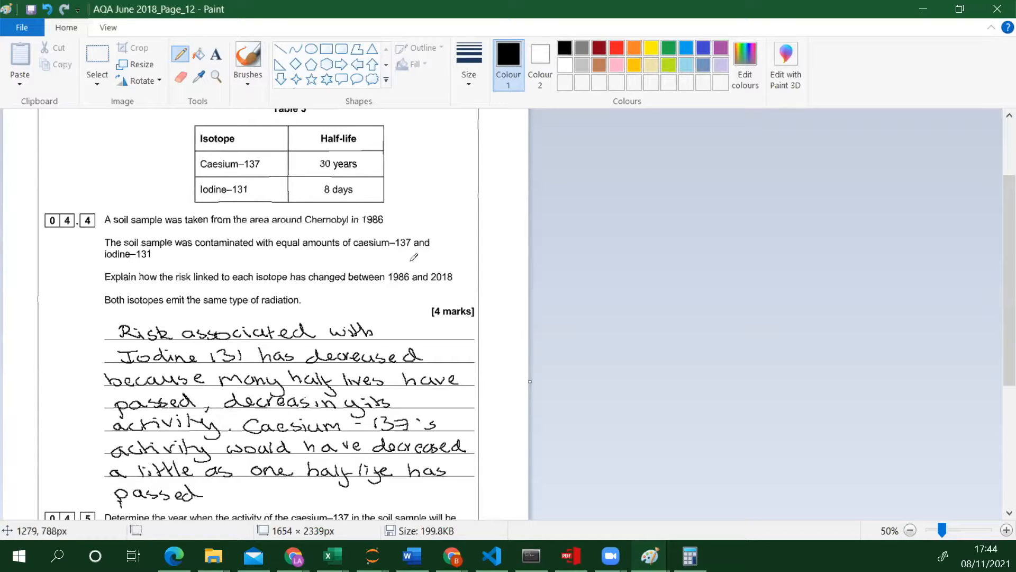
mouse_move(361, 188)
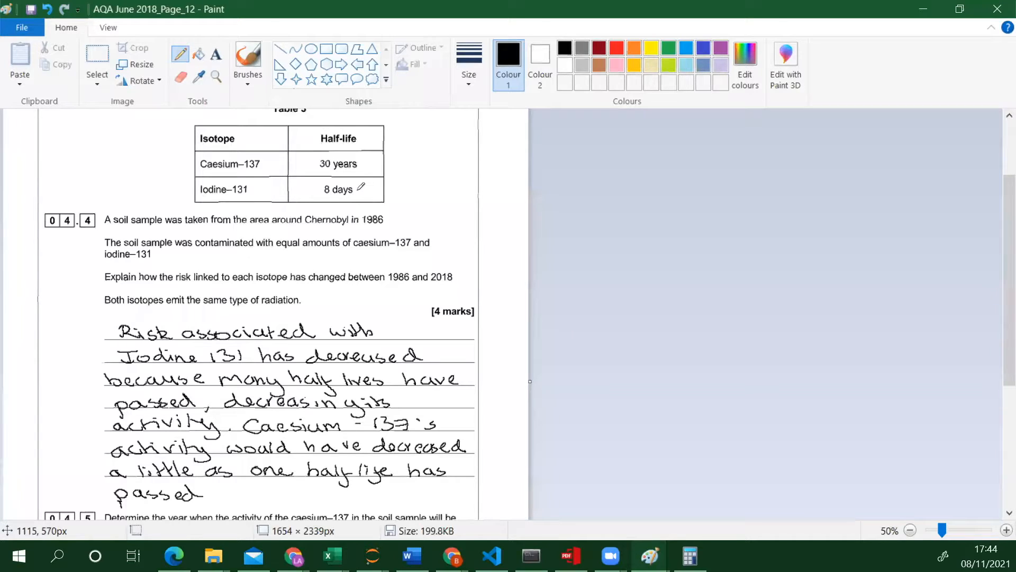
mouse_move(314, 289)
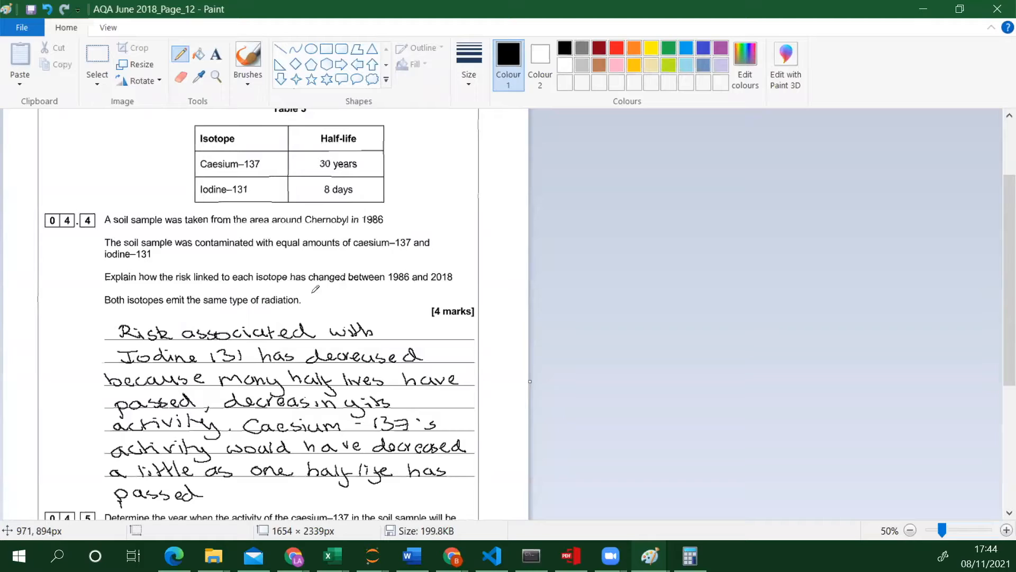
Step: Scroll down to question 04.5 and its Year answer line
scroll(down, 3)
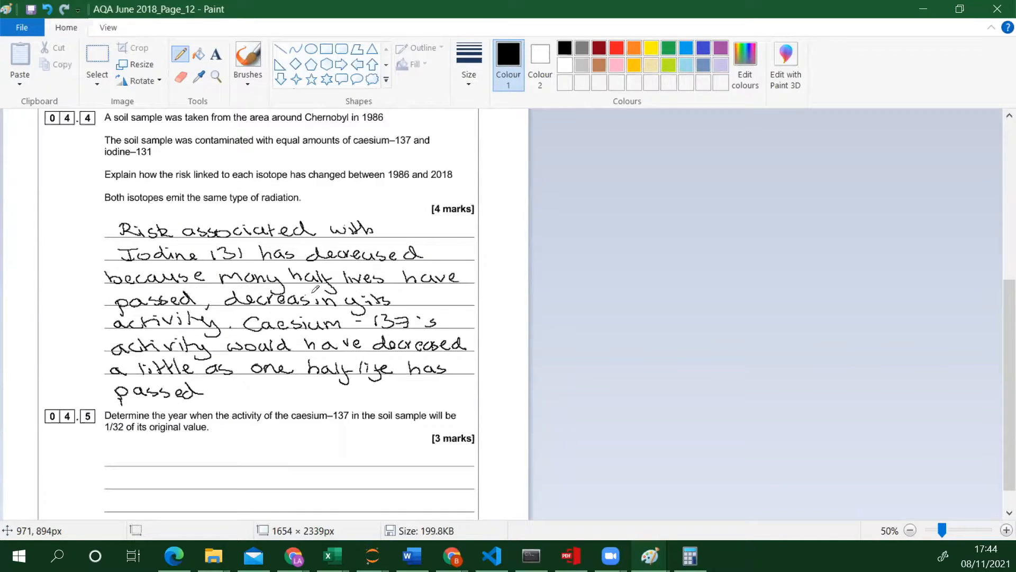
scroll(down, 3)
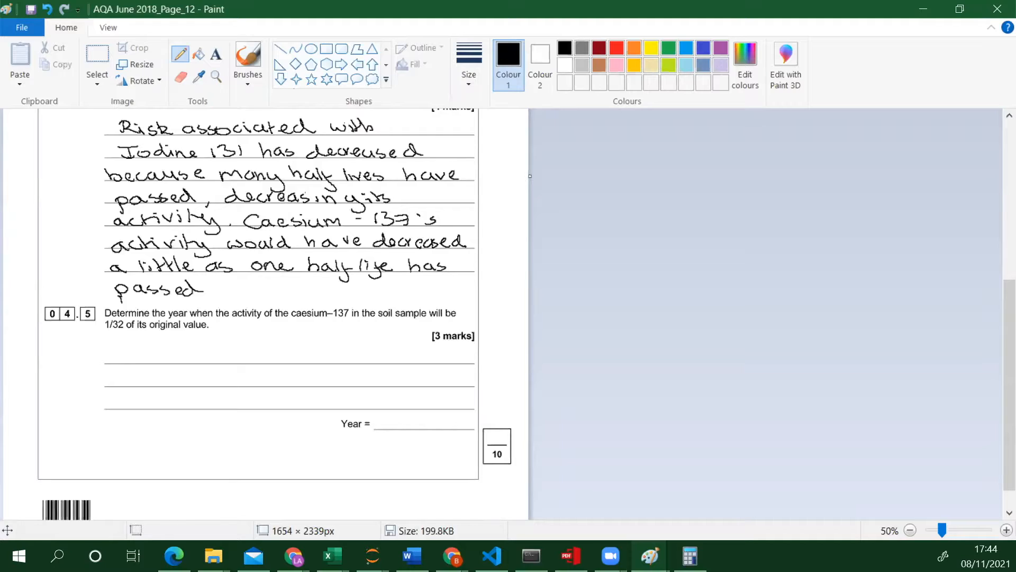
mouse_move(291, 313)
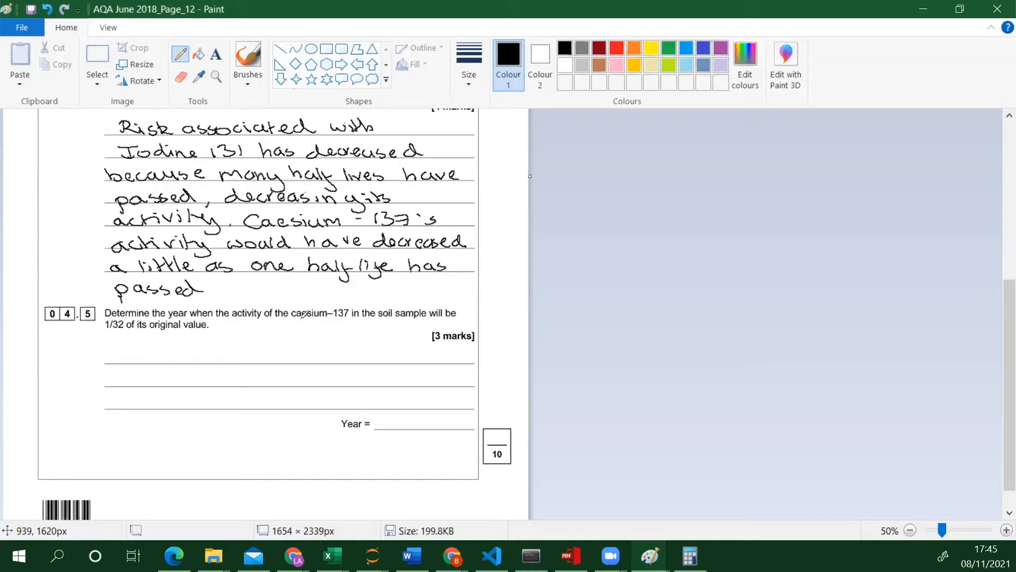
mouse_move(302, 335)
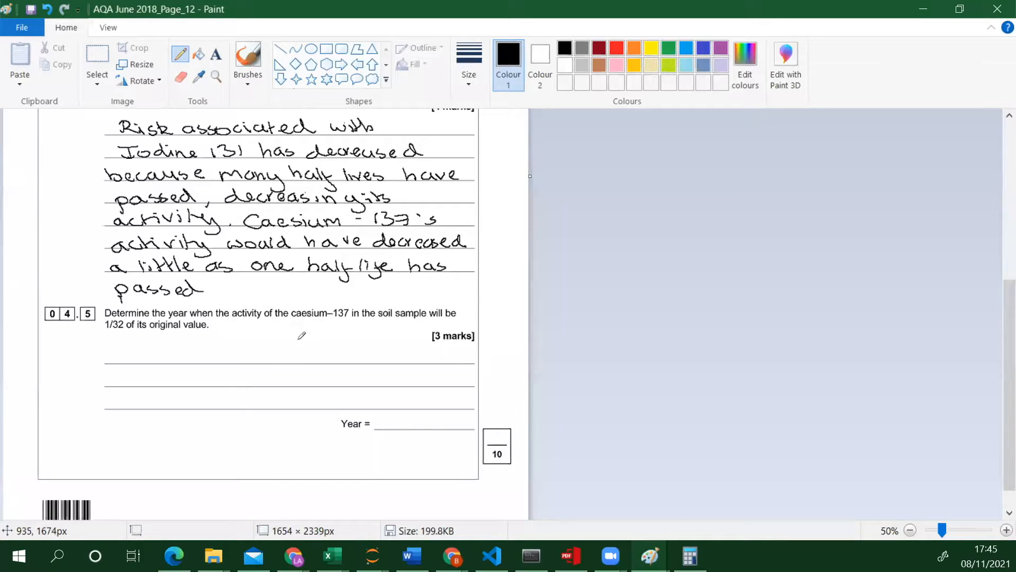
mouse_move(297, 349)
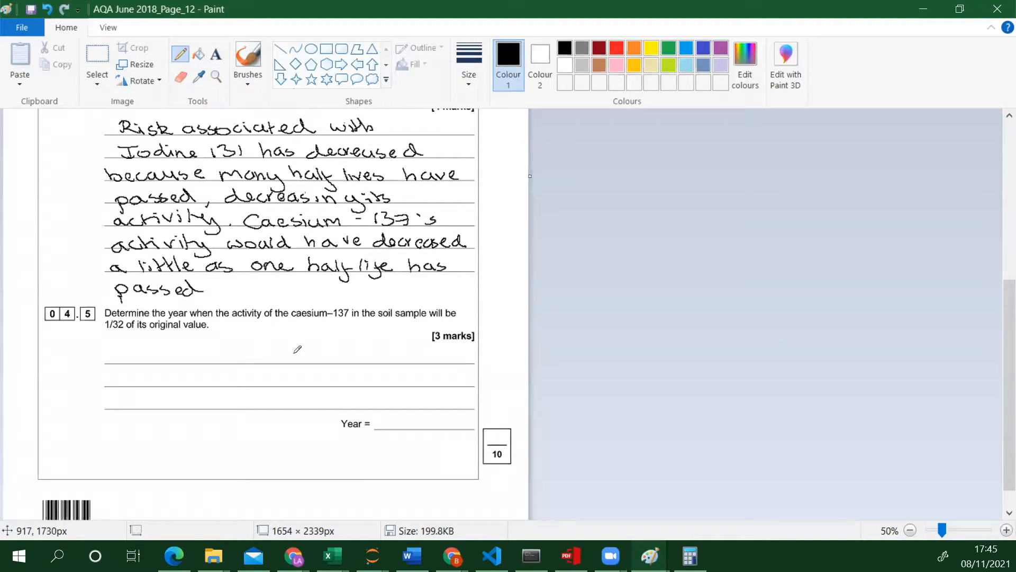
mouse_move(111, 340)
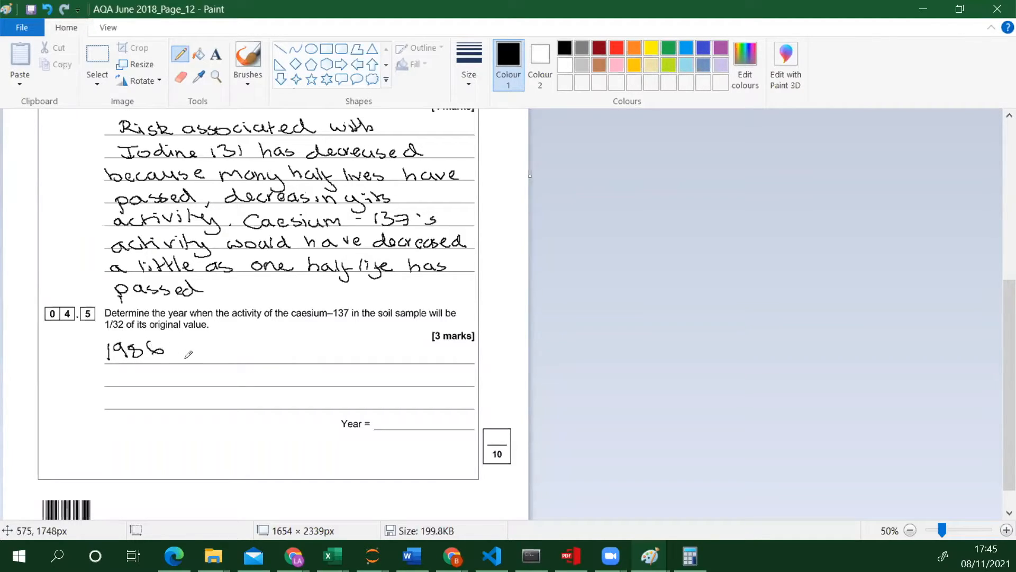
mouse_move(177, 352)
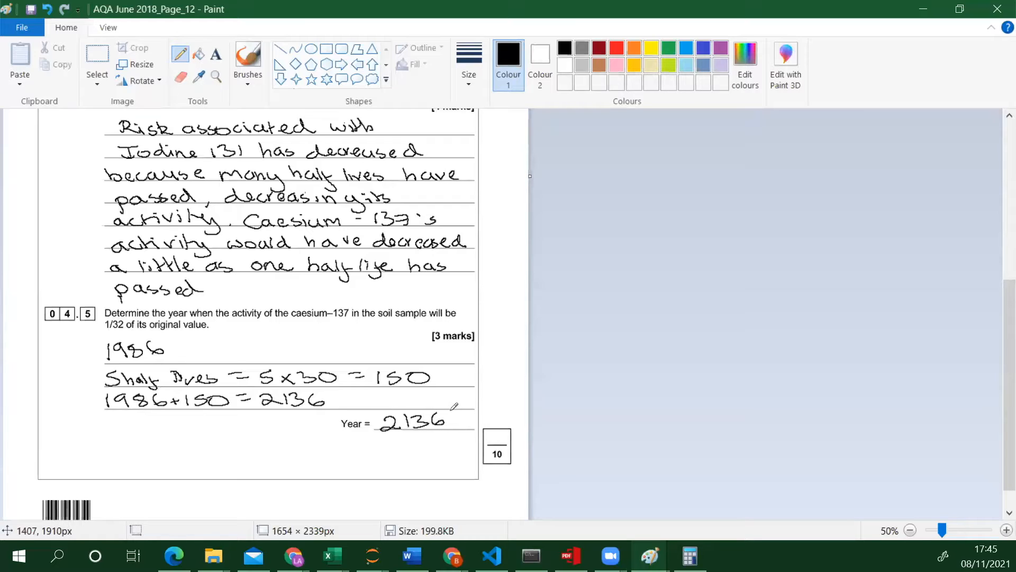
scroll(down, 3)
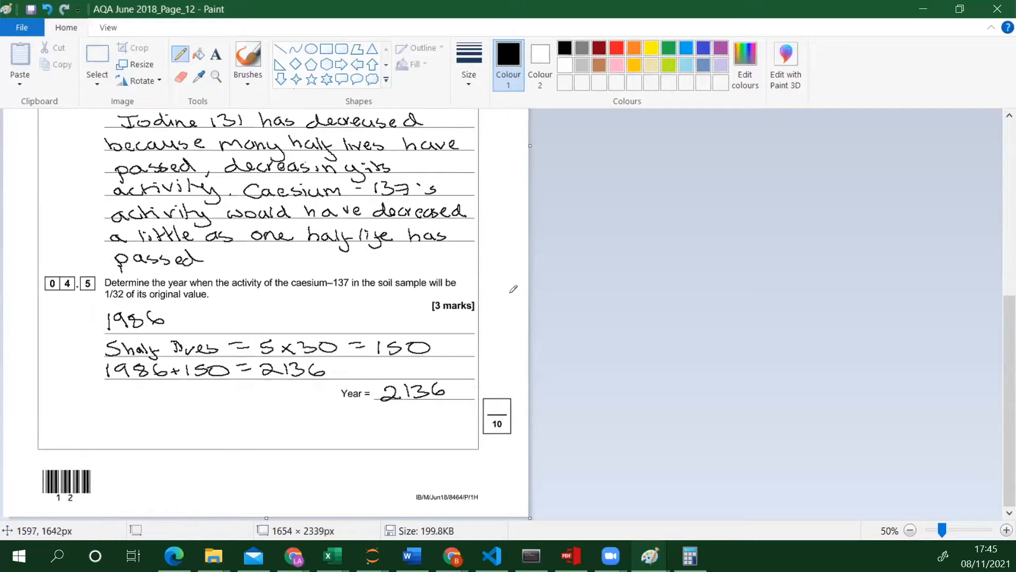
scroll(up, 3)
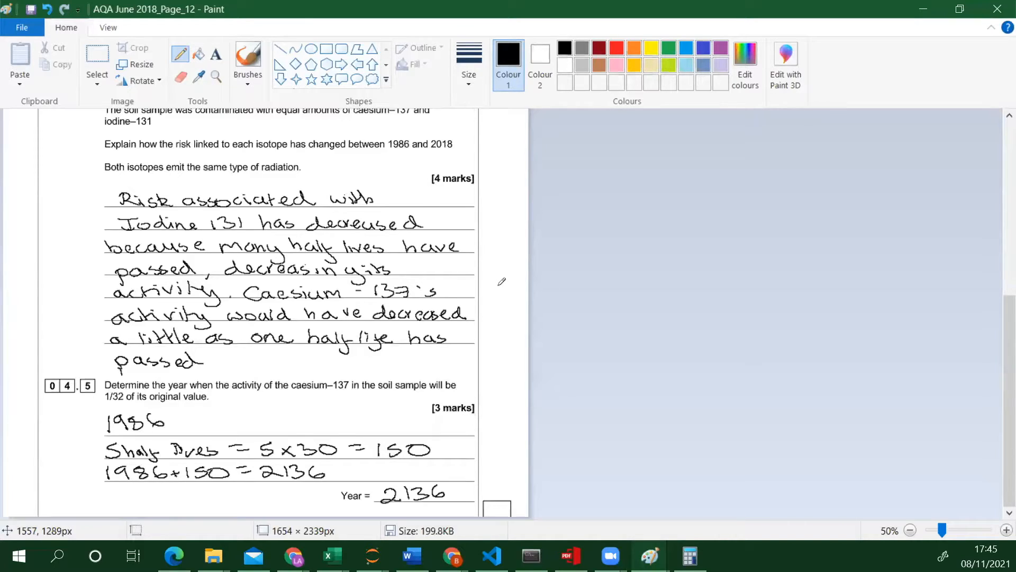
scroll(down, 3)
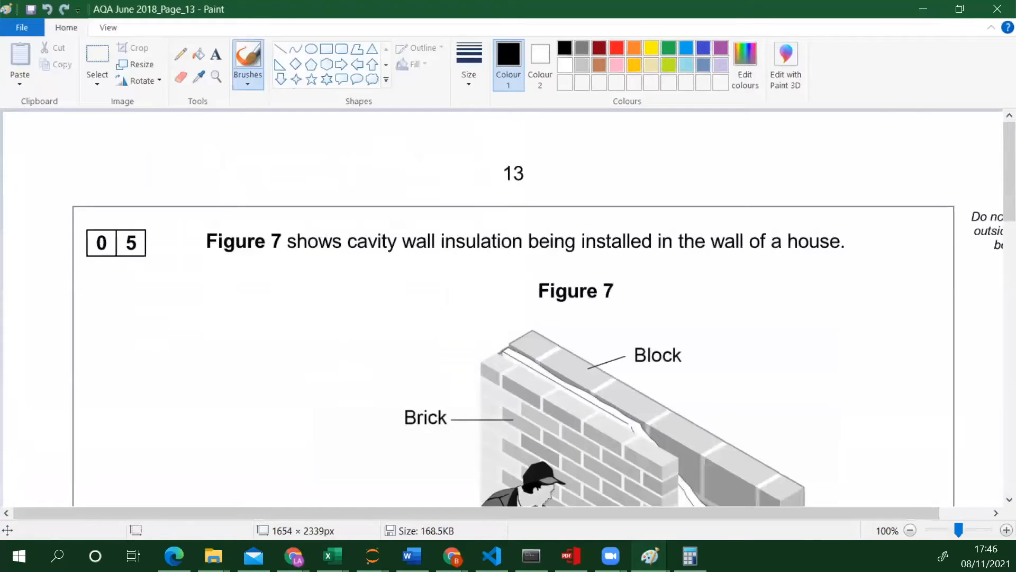
Step: Zoom page 13 out to 50% and scroll to the cavity wall insulation question
click(108, 27)
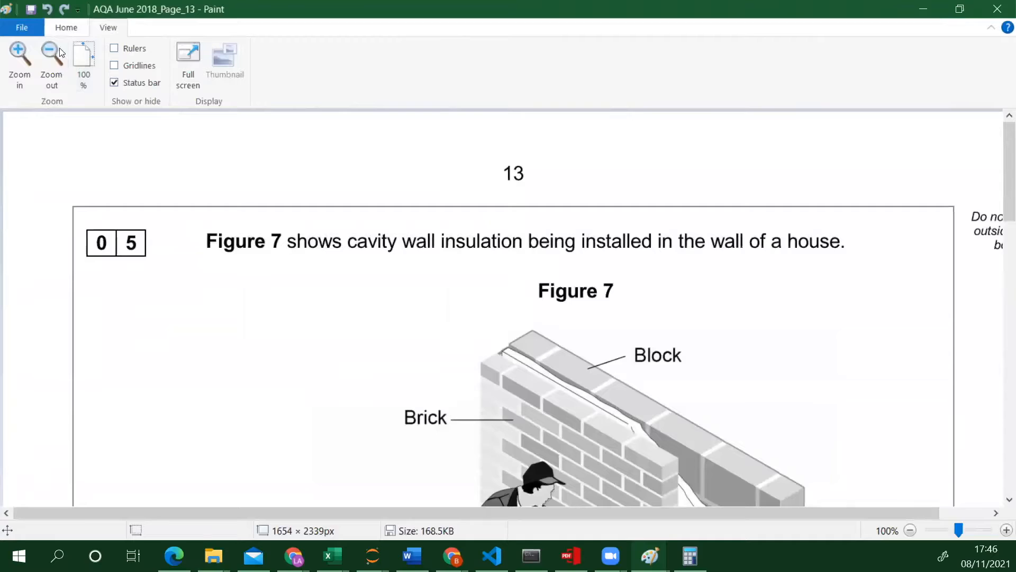
click(51, 58)
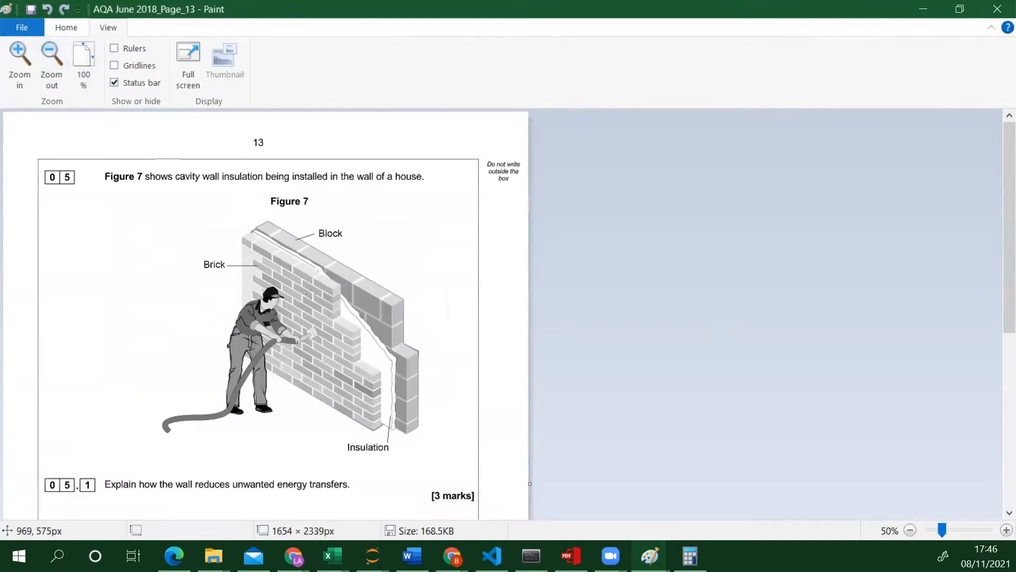
mouse_move(199, 243)
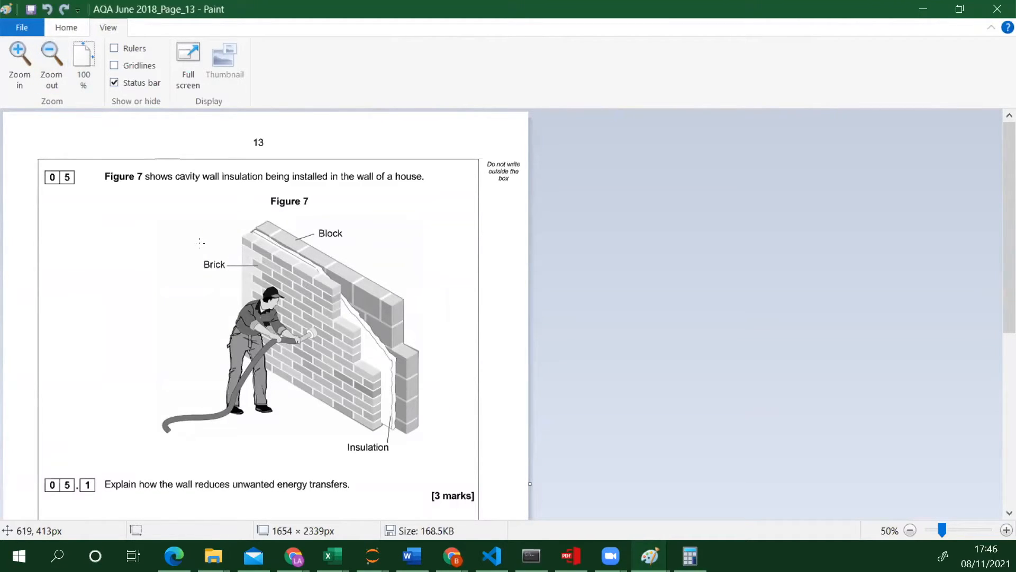
mouse_move(138, 231)
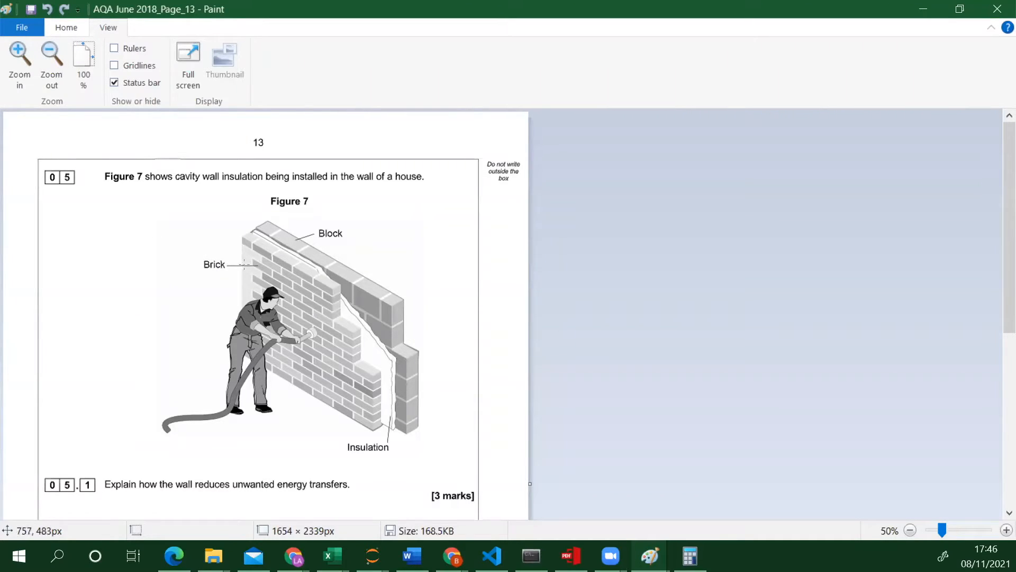
mouse_move(386, 370)
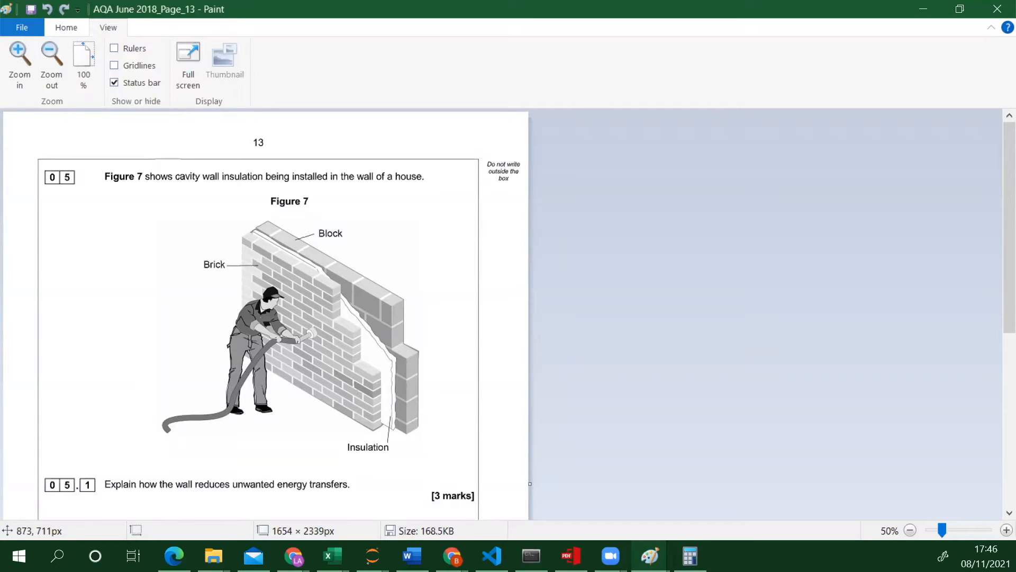
scroll(down, 3)
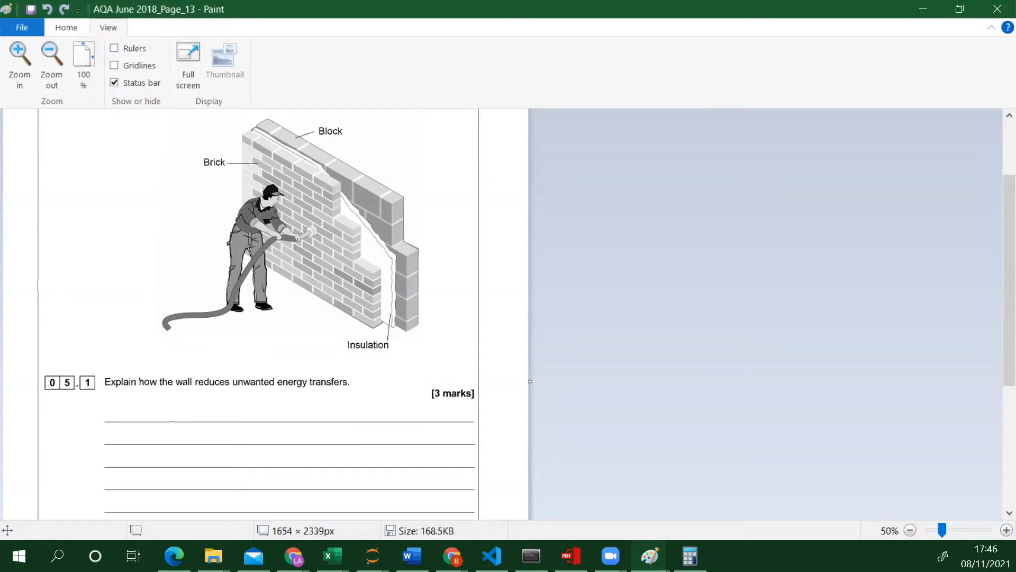
Step: Return to the Home tab and select the Pencil for handwriting
click(65, 27)
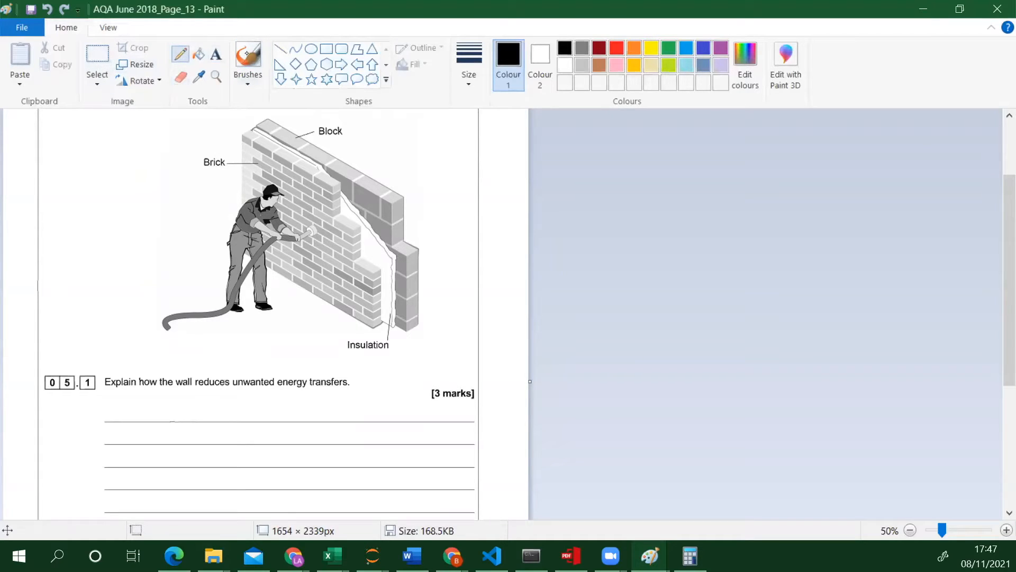
click(469, 64)
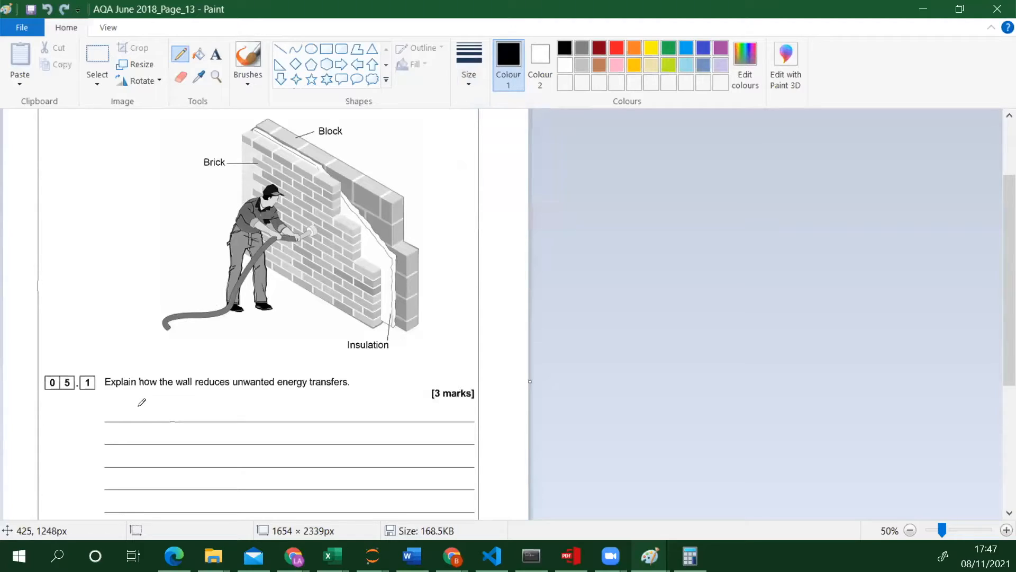
mouse_move(120, 404)
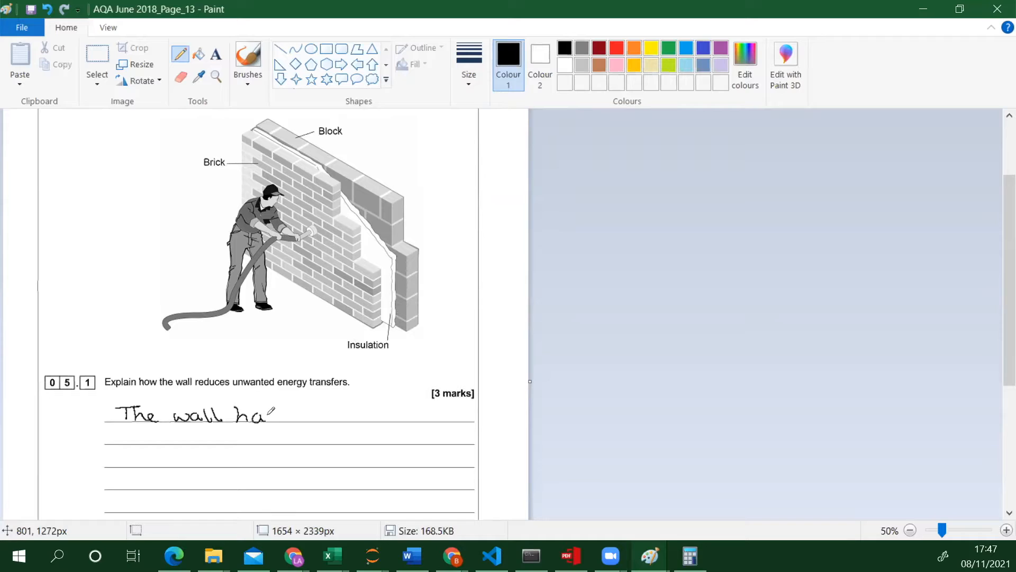
Step: Handwrite the 05.1 answer: three layers, low thermal conductivity, less energy transferred by conduction
text(s 3 layers)
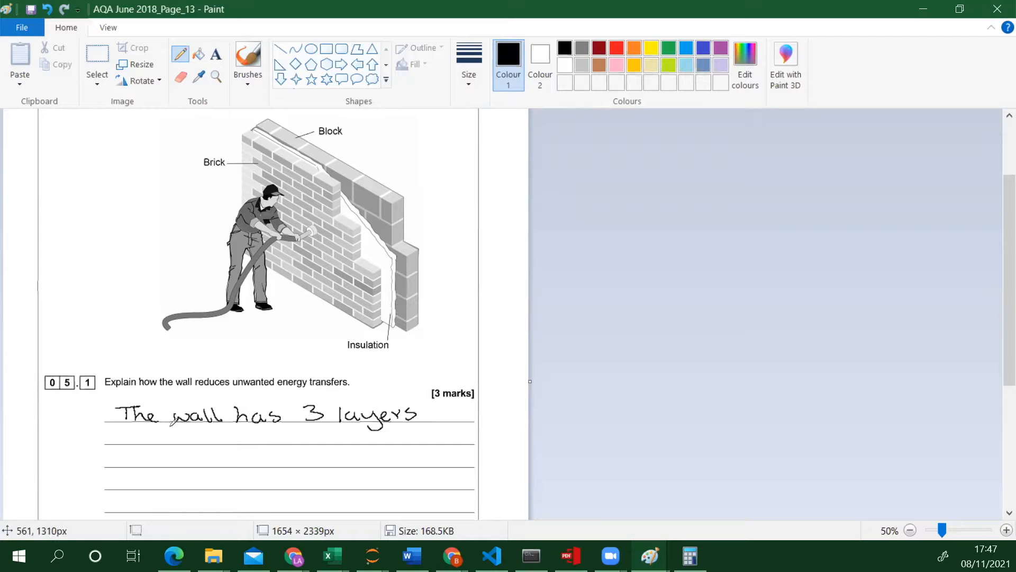
click(425, 415)
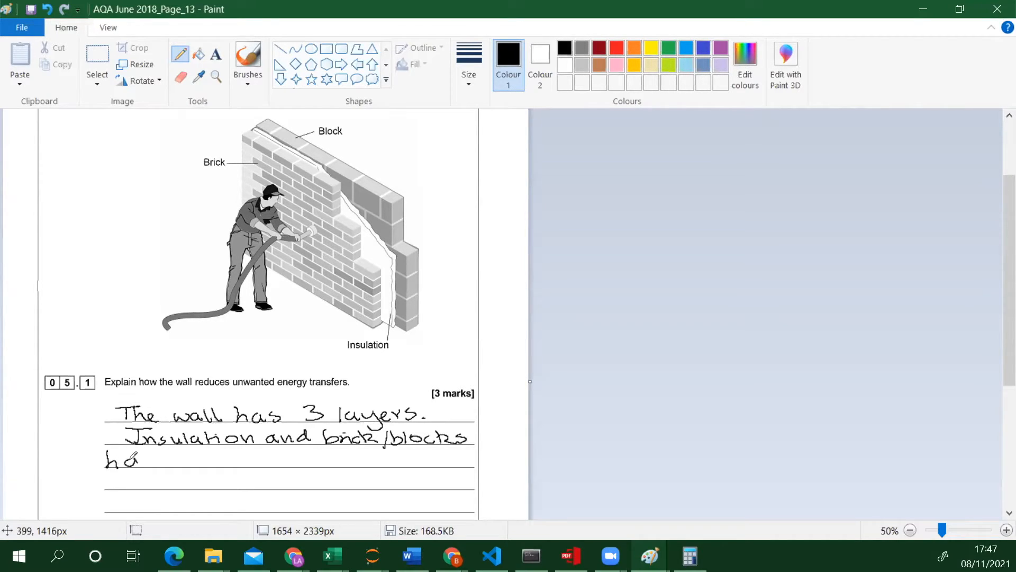
text(have 16)
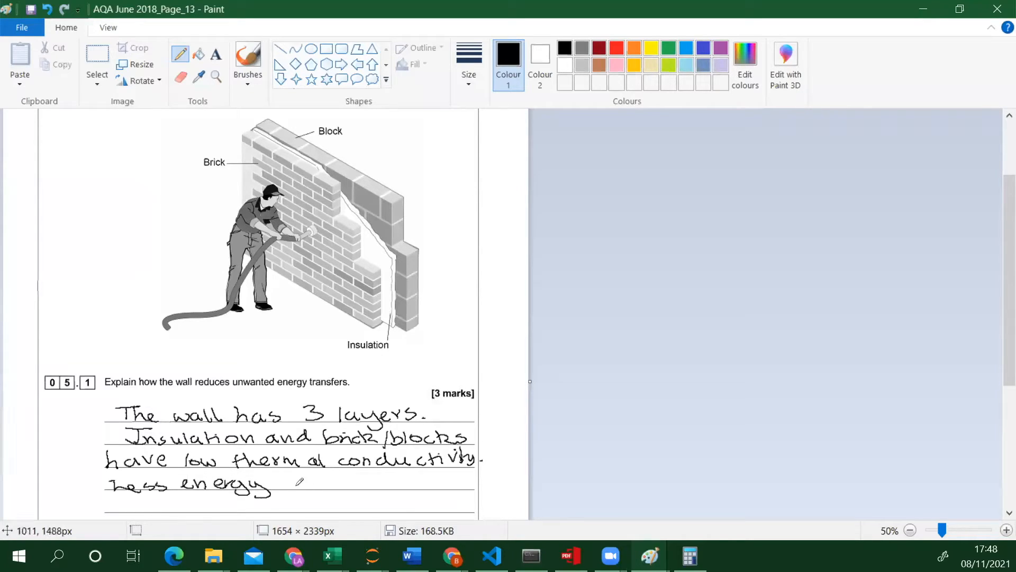
click(289, 479)
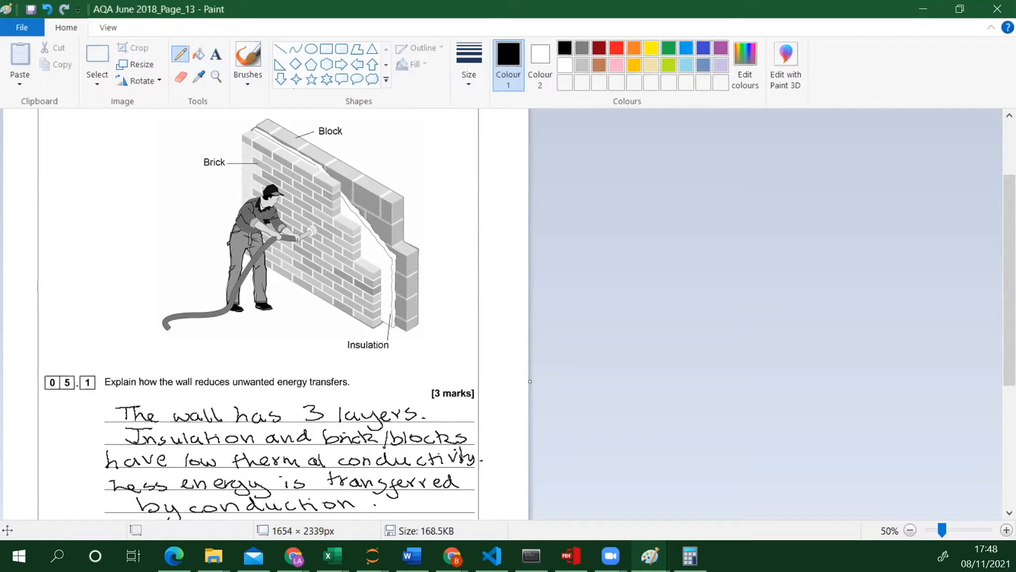
scroll(down, 3)
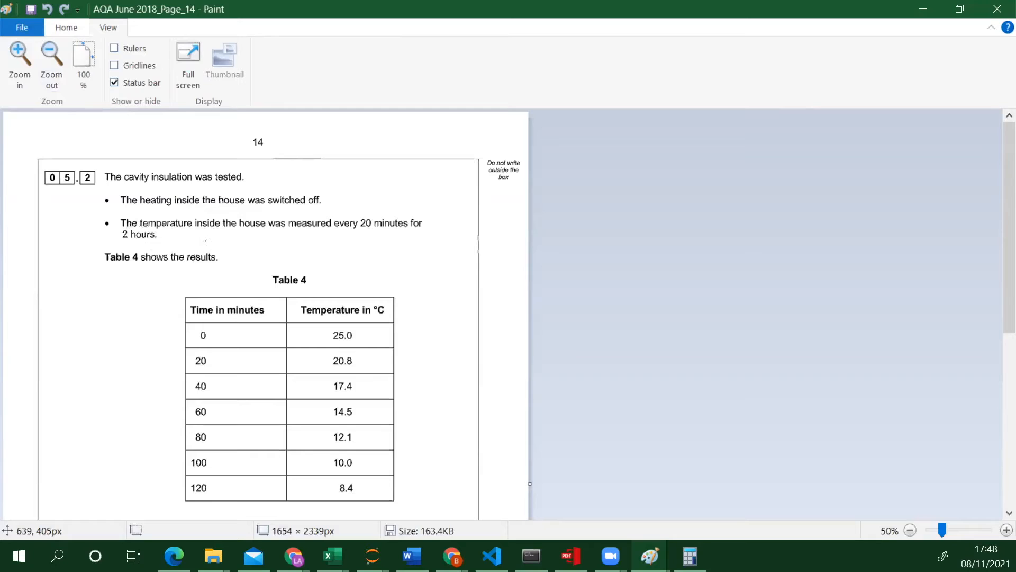
scroll(down, 3)
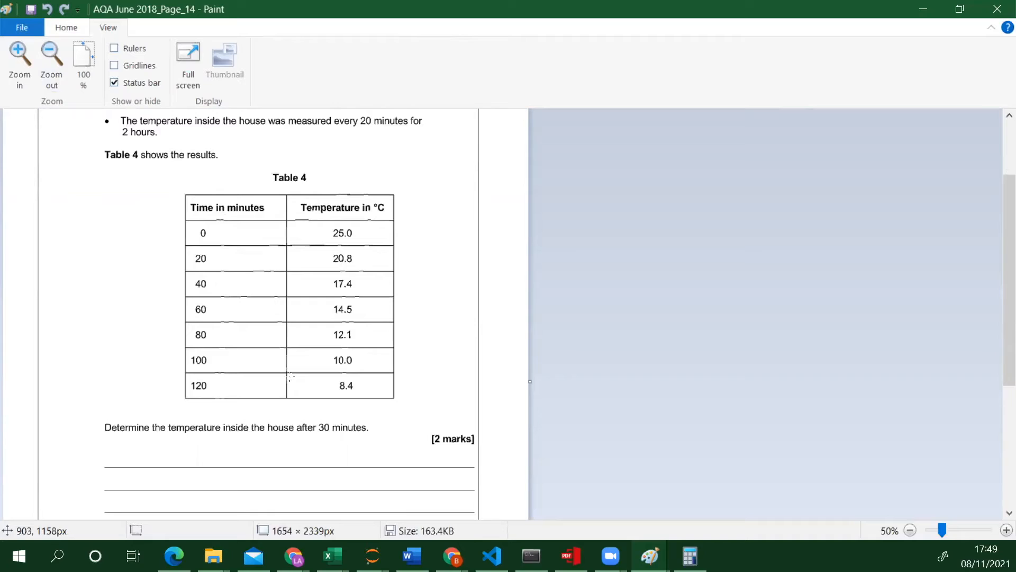
mouse_move(117, 286)
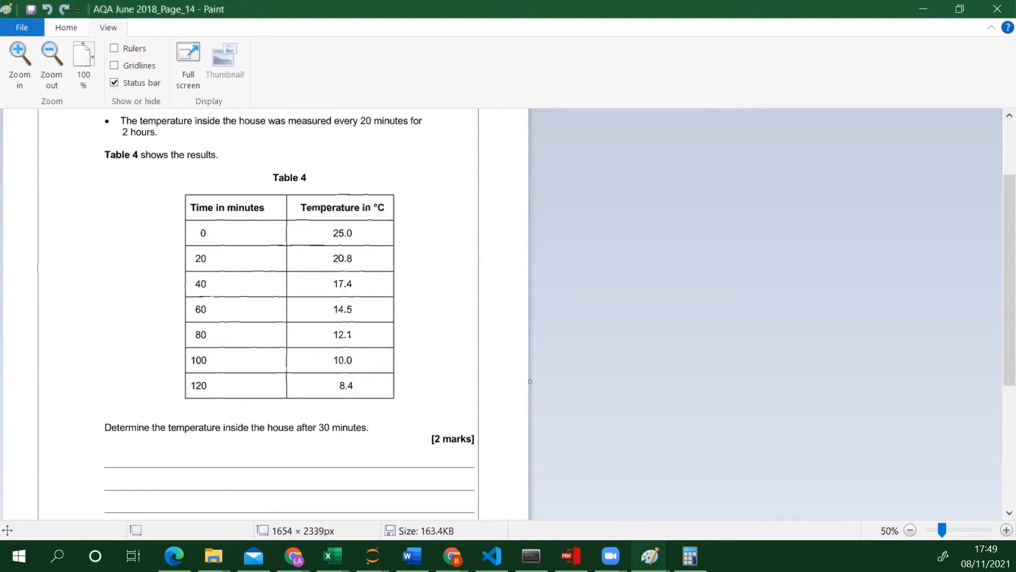
mouse_move(355, 190)
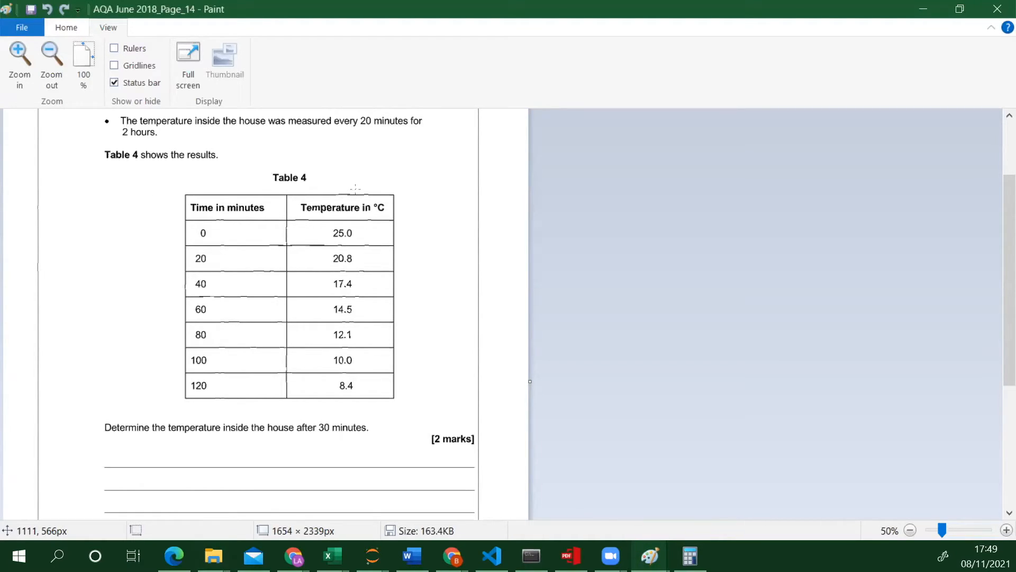
mouse_move(257, 287)
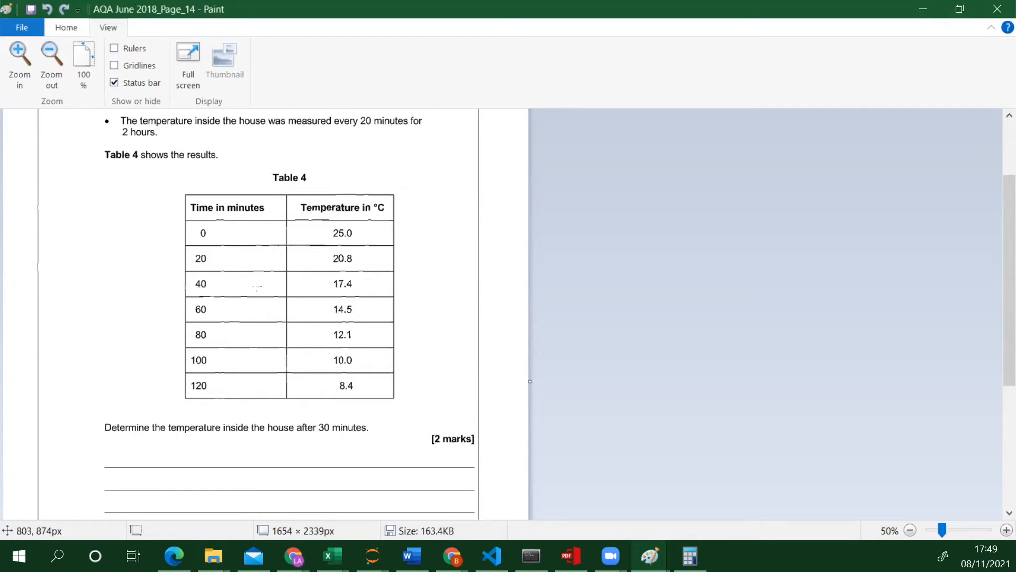
mouse_move(263, 265)
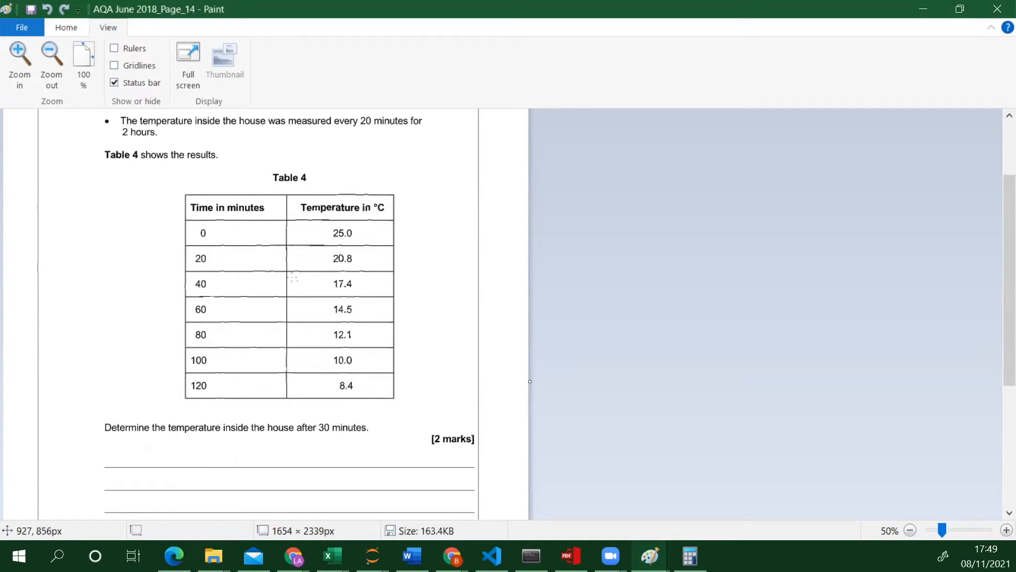
Step: Bring back the Home drawing tools and set the pencil's stroke thickness for handwriting
click(66, 27)
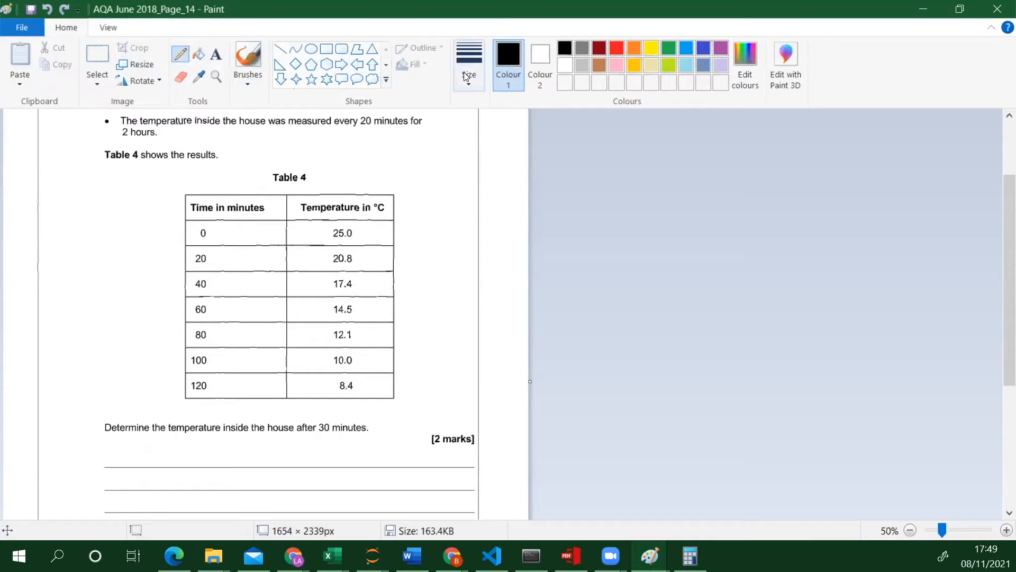
click(469, 62)
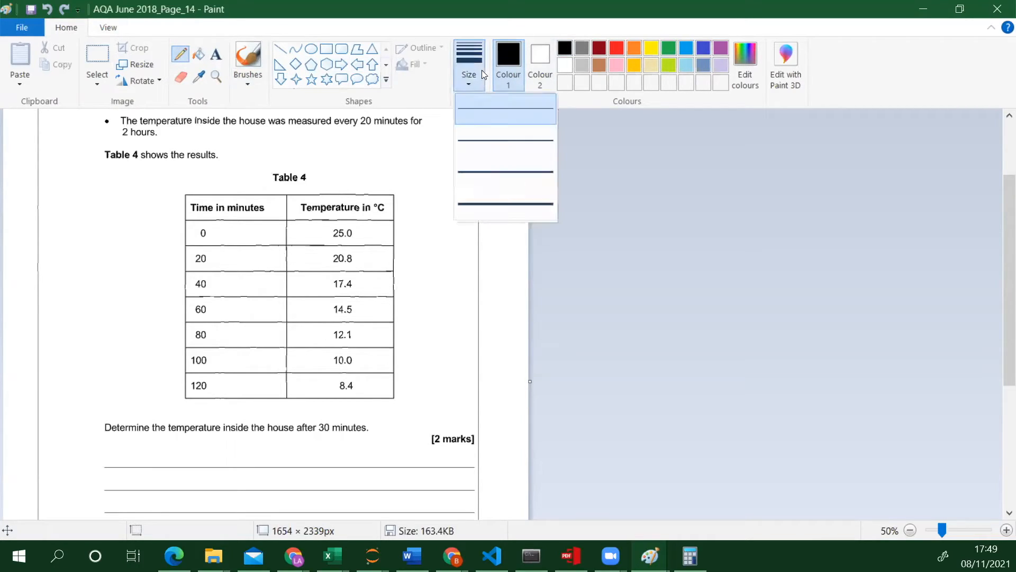
click(667, 220)
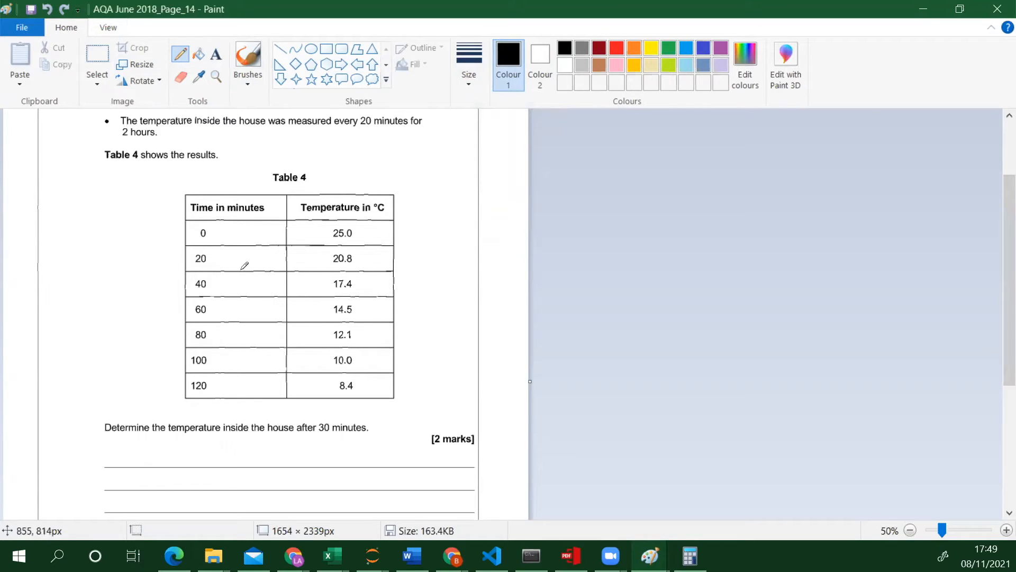
mouse_move(310, 295)
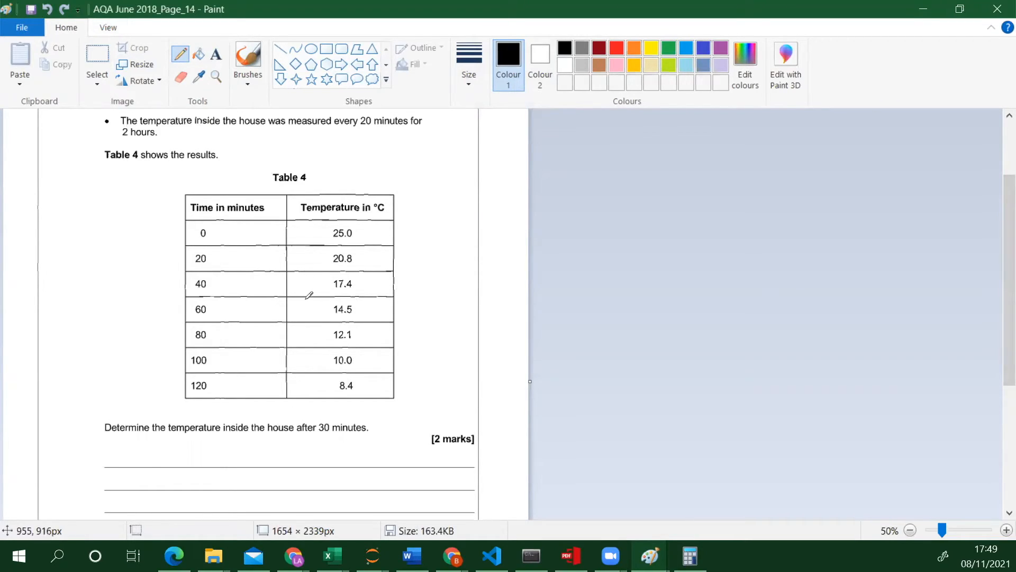
mouse_move(310, 264)
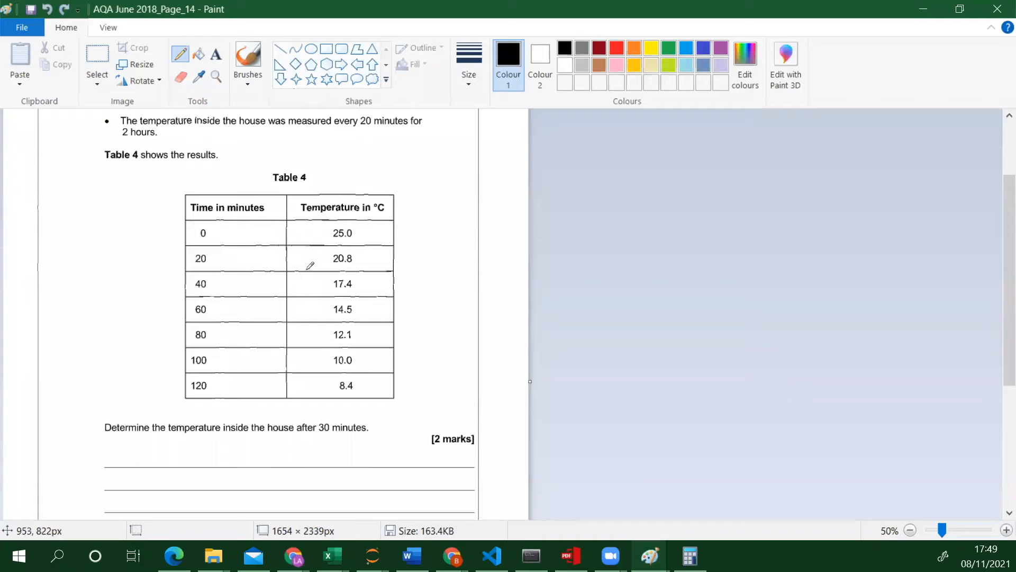
mouse_move(301, 261)
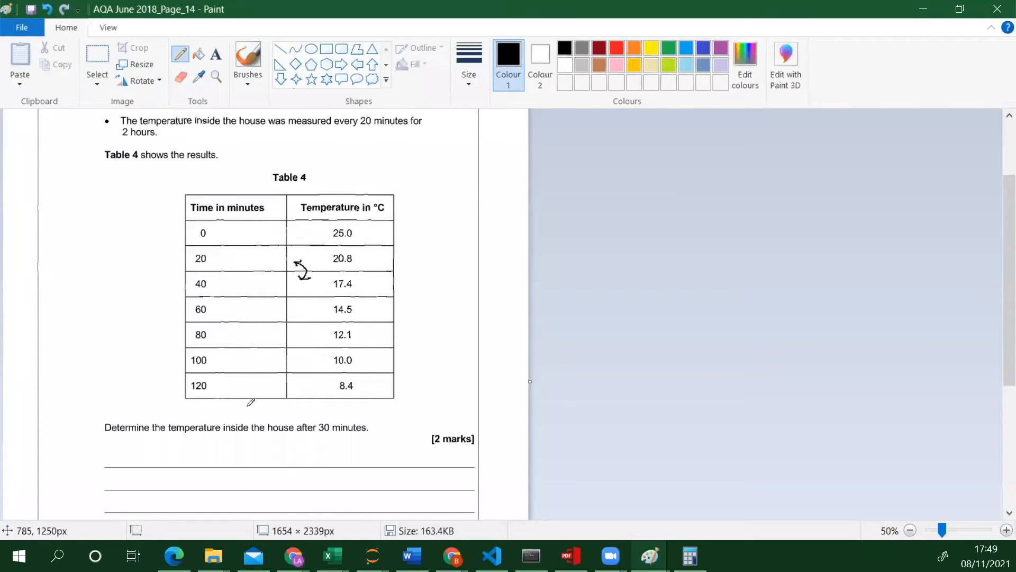
mouse_move(179, 447)
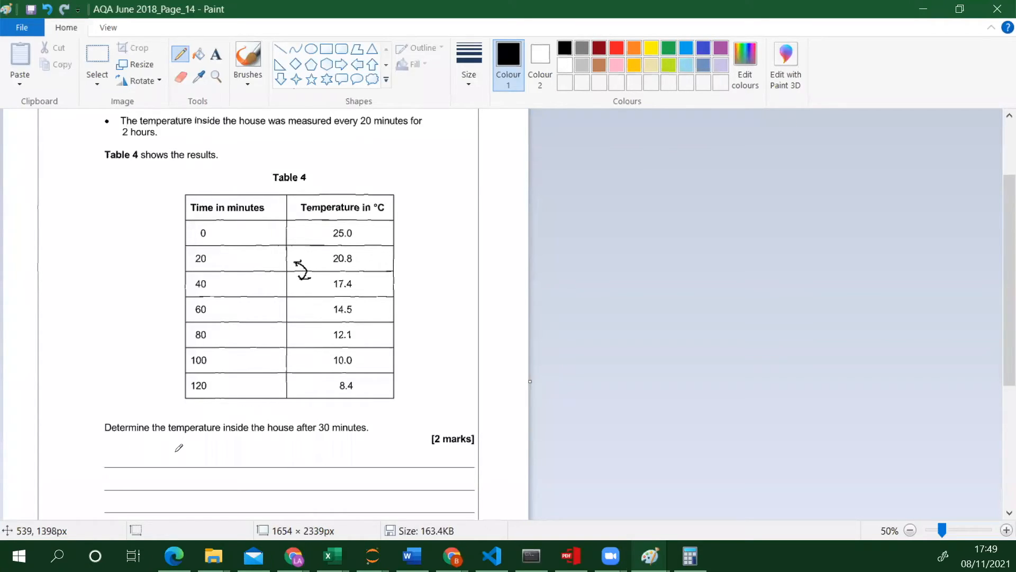
mouse_move(180, 433)
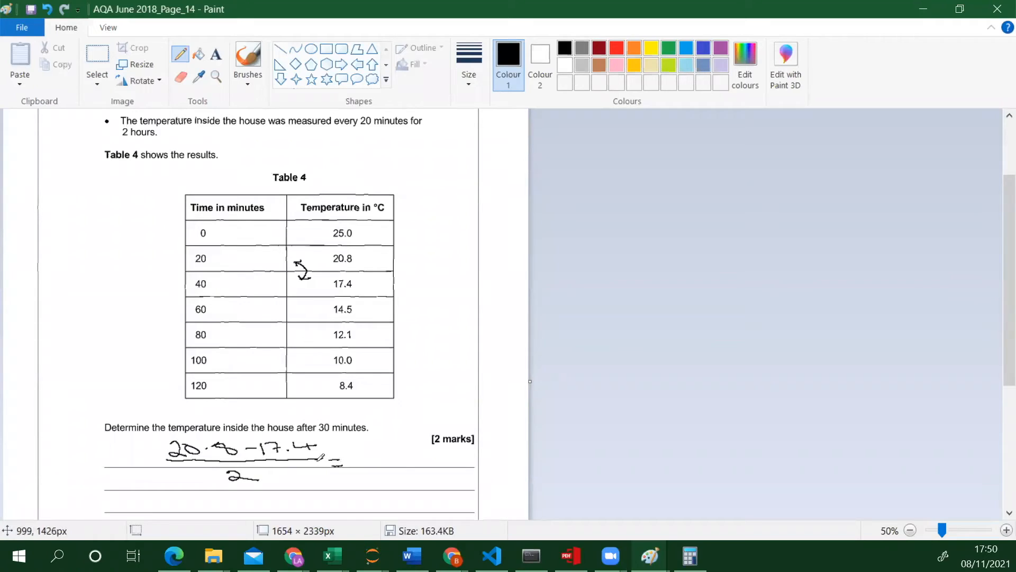
mouse_move(171, 412)
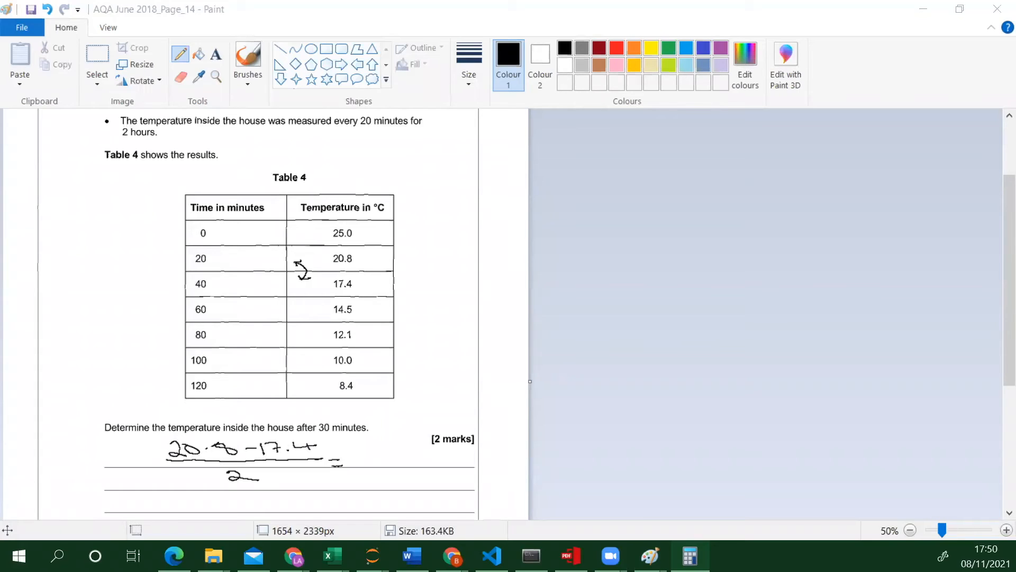
mouse_move(356, 444)
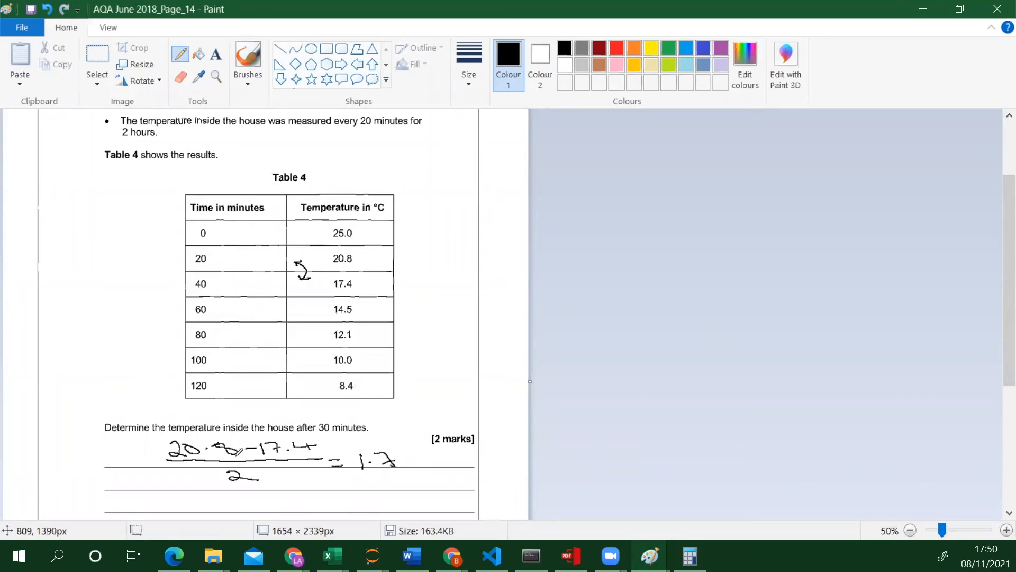
mouse_move(146, 489)
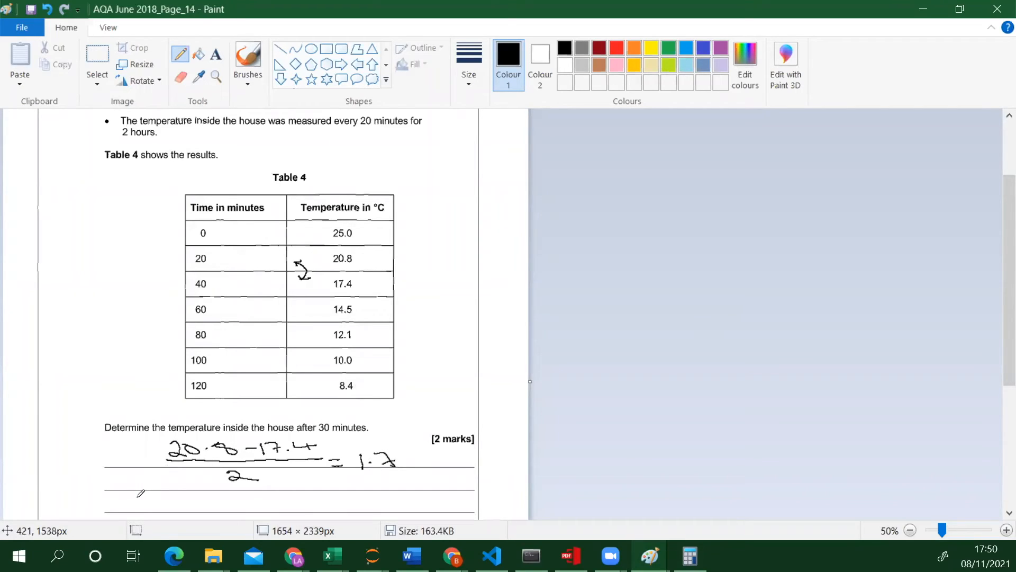
mouse_move(137, 493)
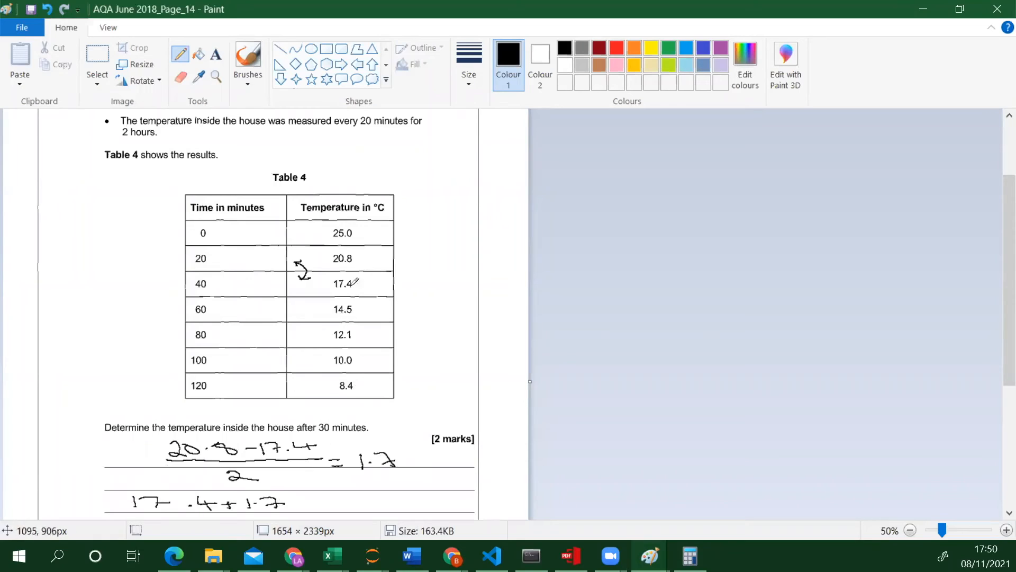
mouse_move(300, 496)
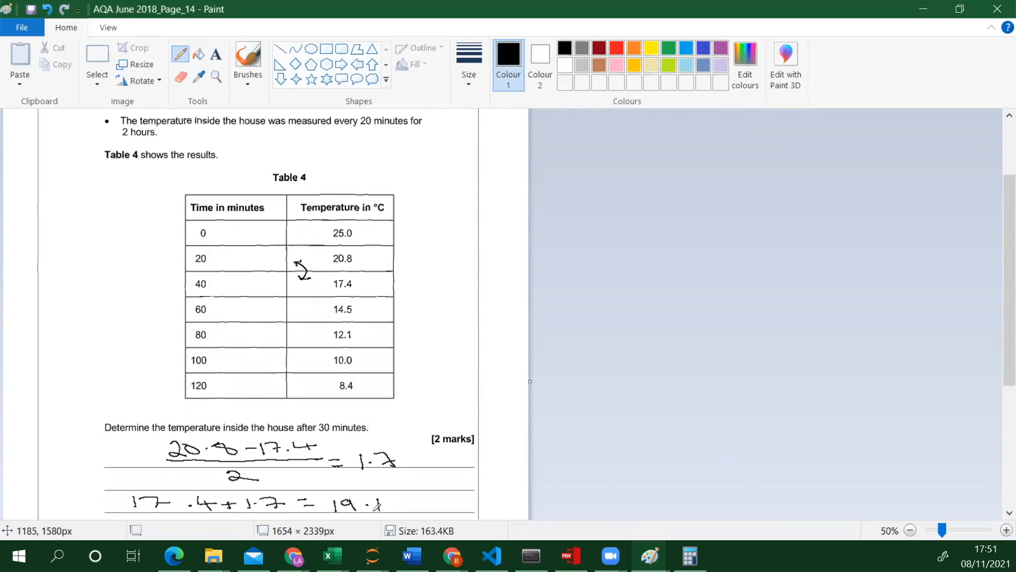
mouse_move(521, 465)
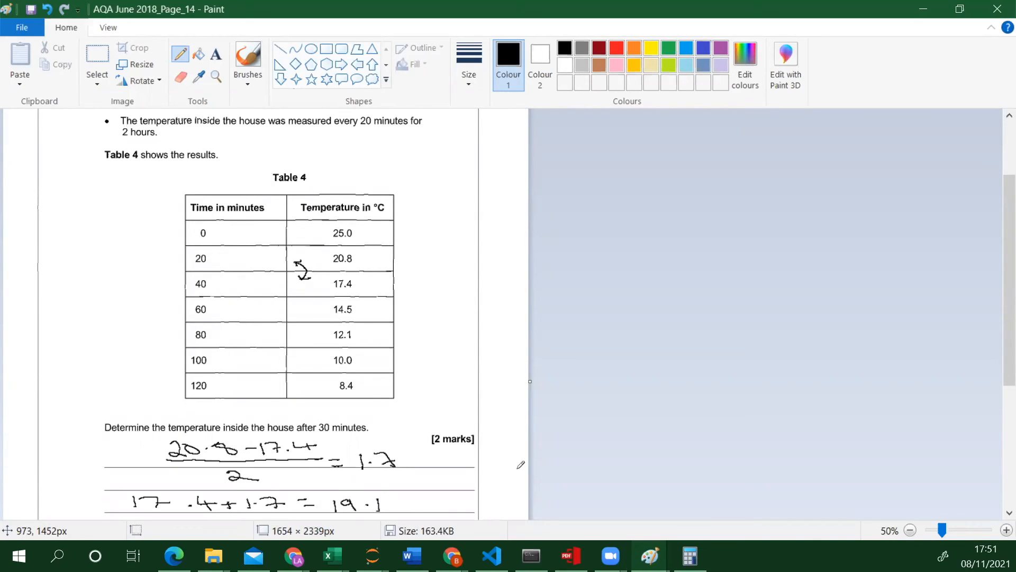
Step: Scroll down to the Temperature = answer line of question 05.2
scroll(down, 3)
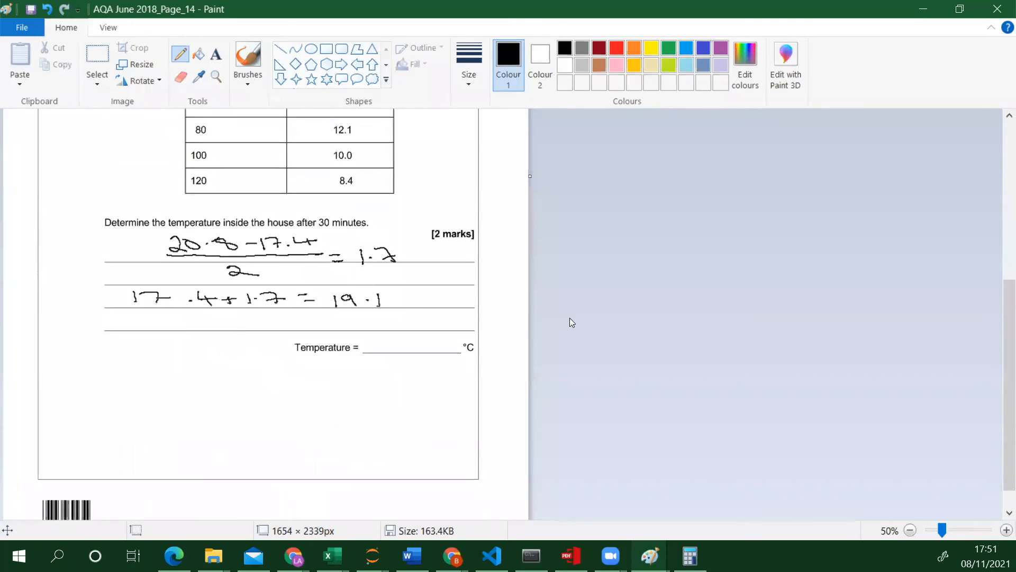
mouse_move(850, 320)
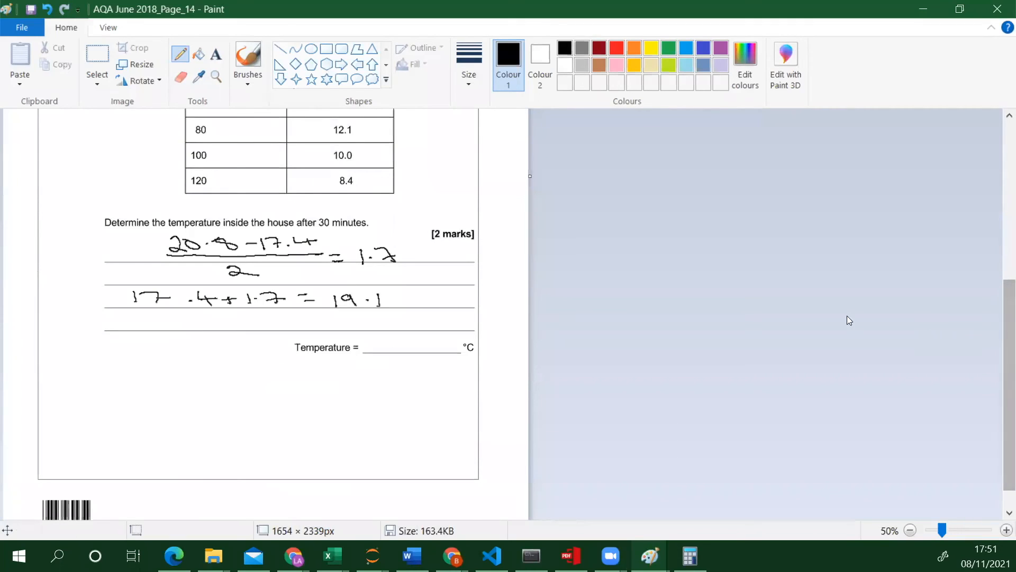
mouse_move(384, 339)
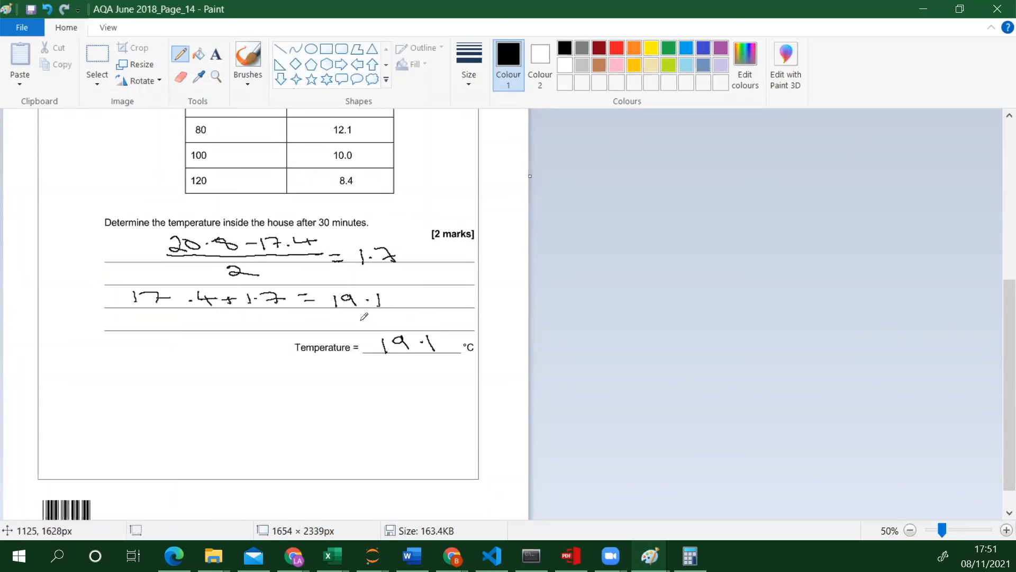
mouse_move(342, 284)
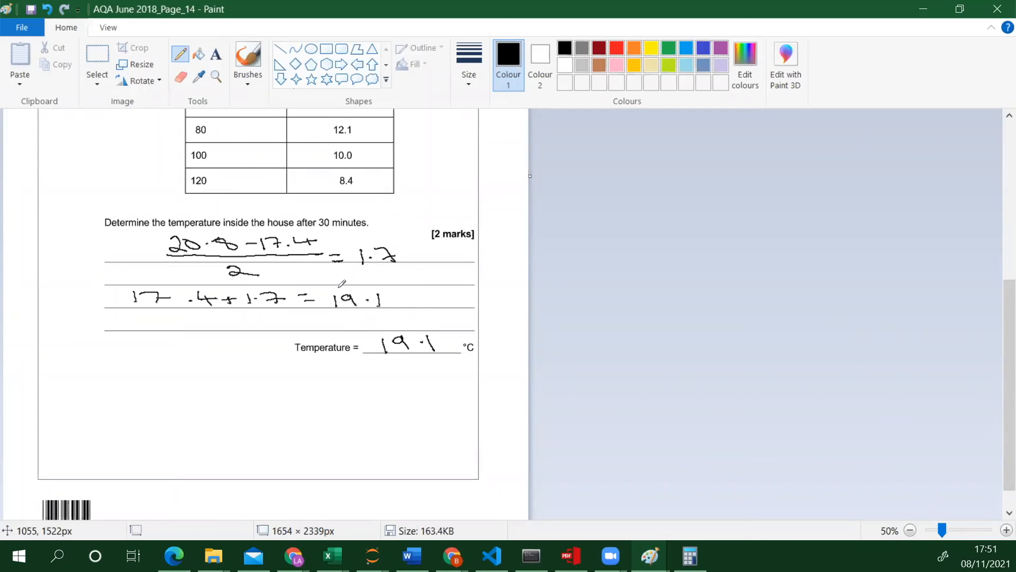
scroll(up, 3)
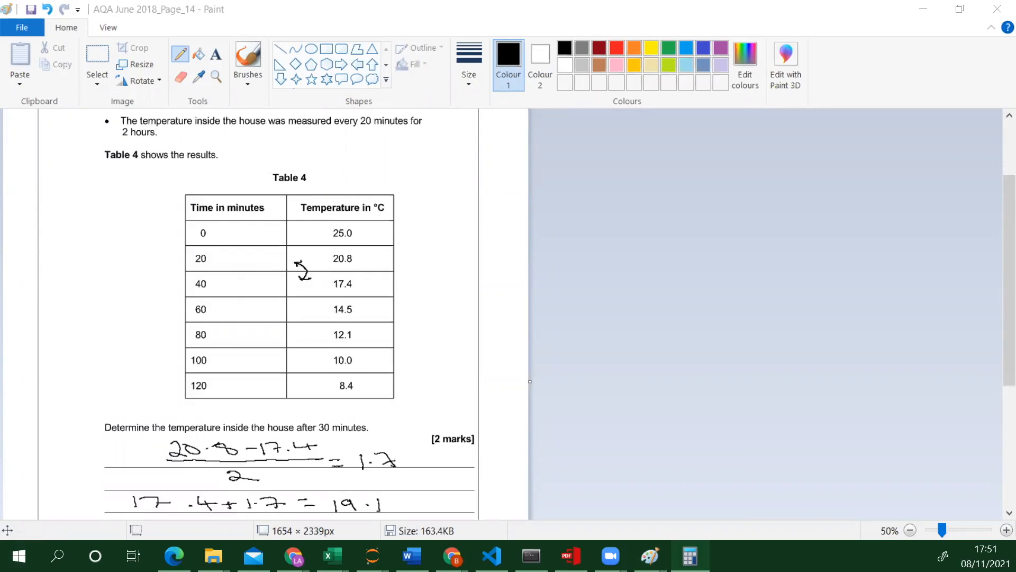
mouse_move(378, 255)
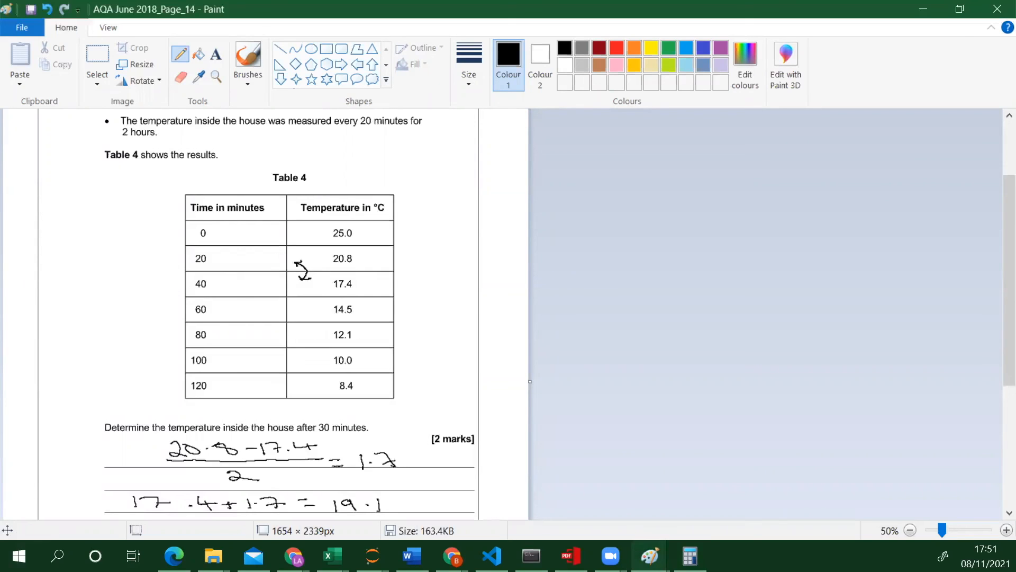
scroll(down, 3)
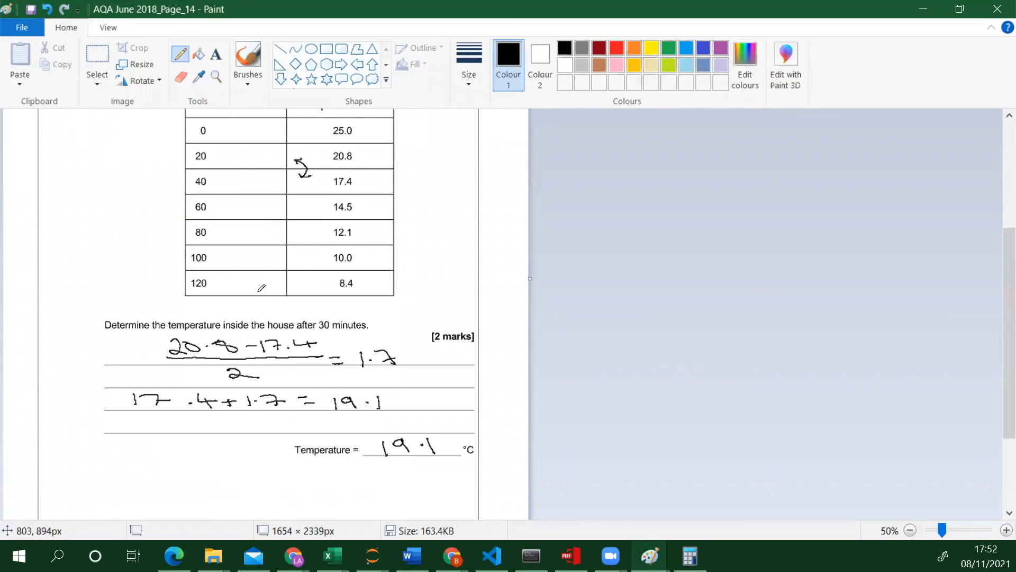
mouse_move(256, 295)
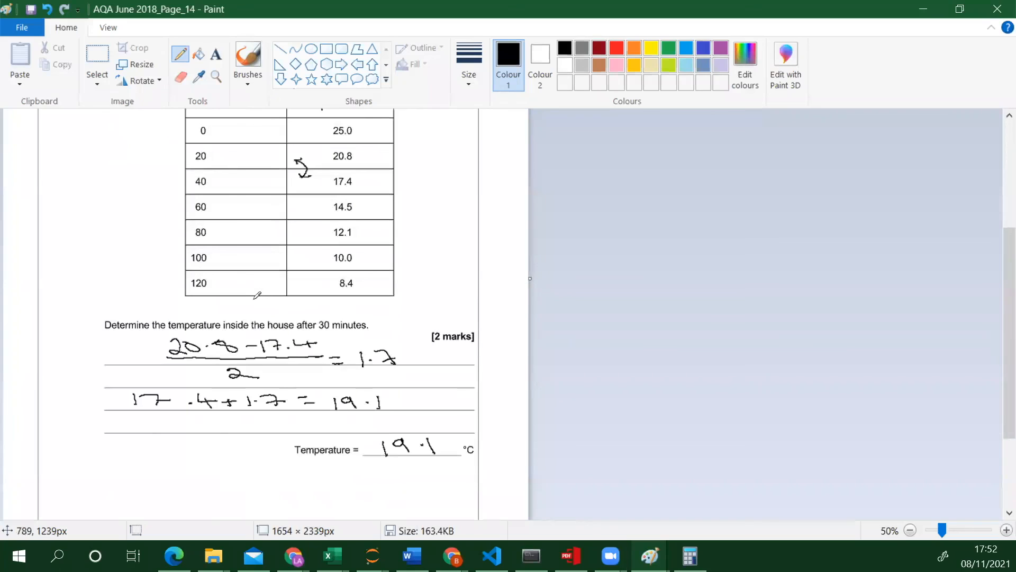
scroll(up, 3)
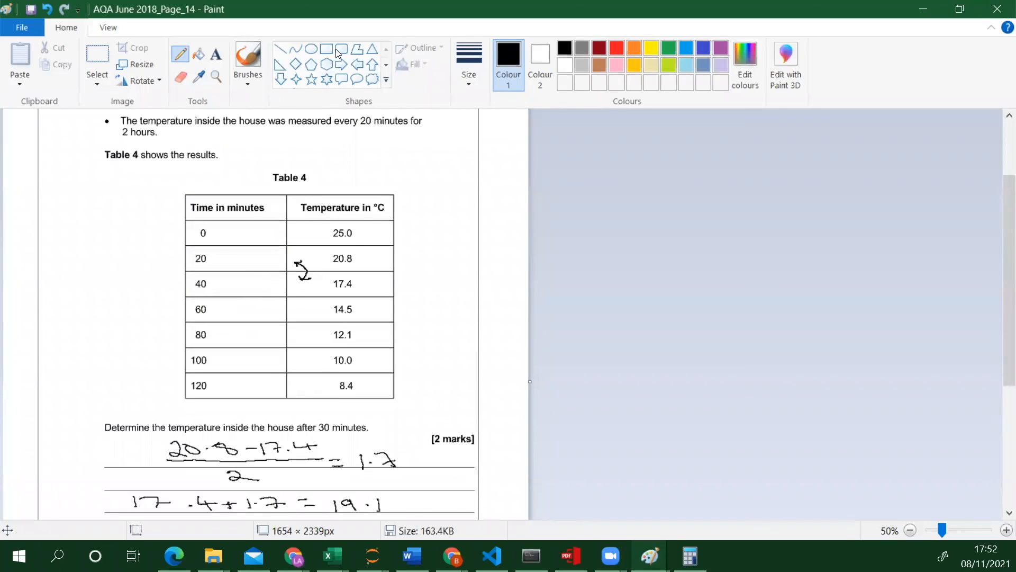